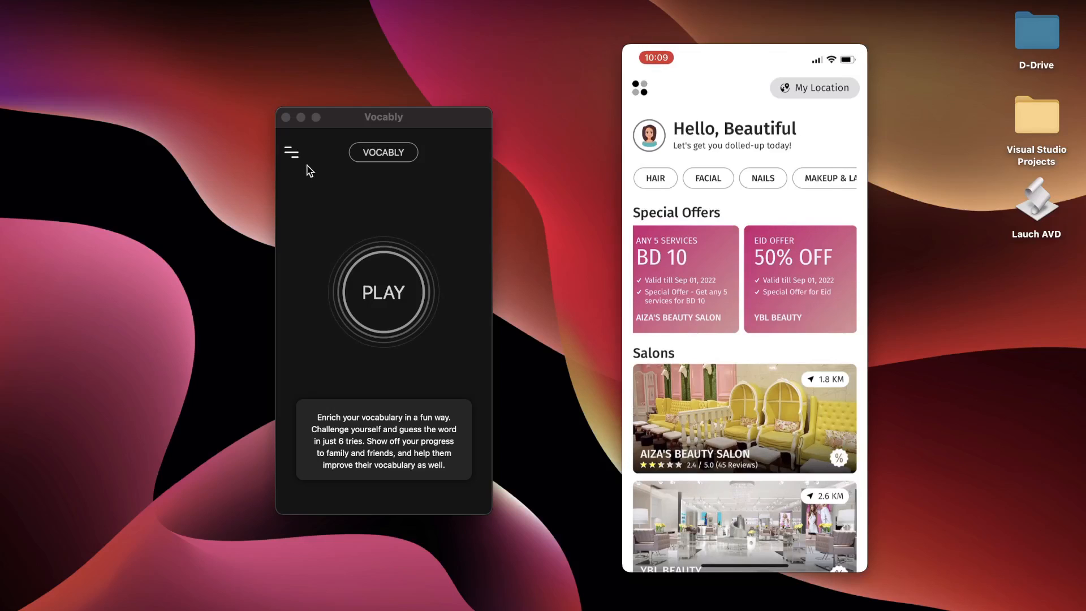
mouse_move(294, 157)
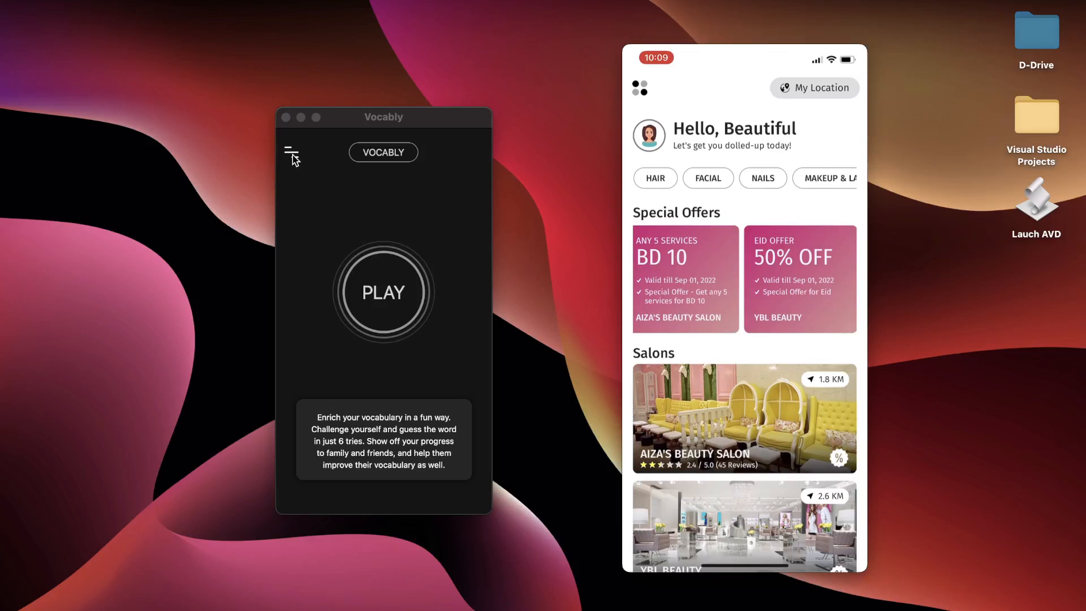
Step: Reveal and dismiss Vocably's hamburger side menu to review its animation
left_click(291, 151)
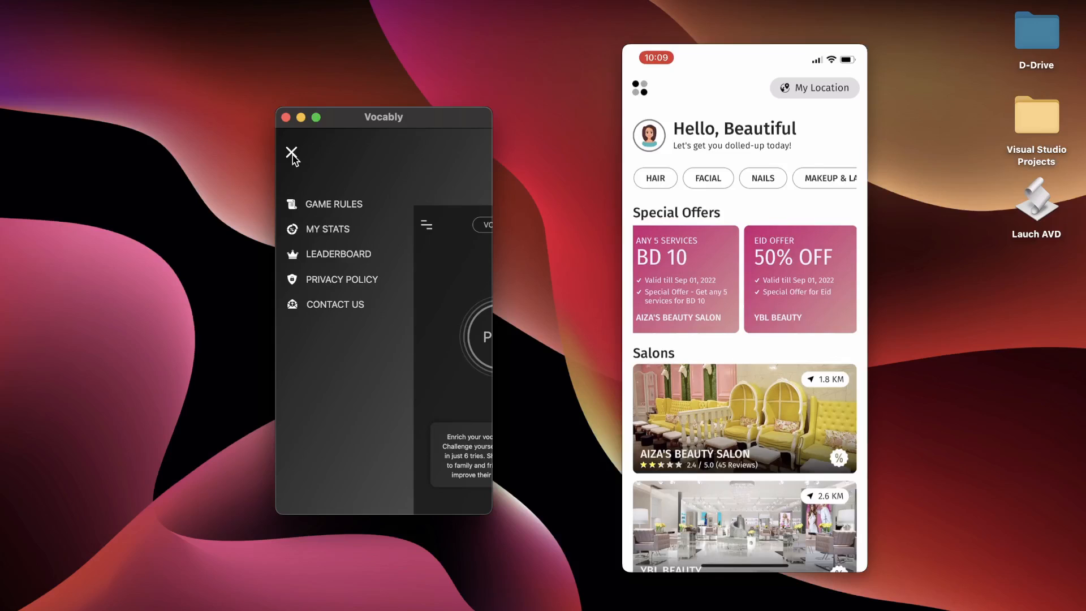
left_click(292, 153)
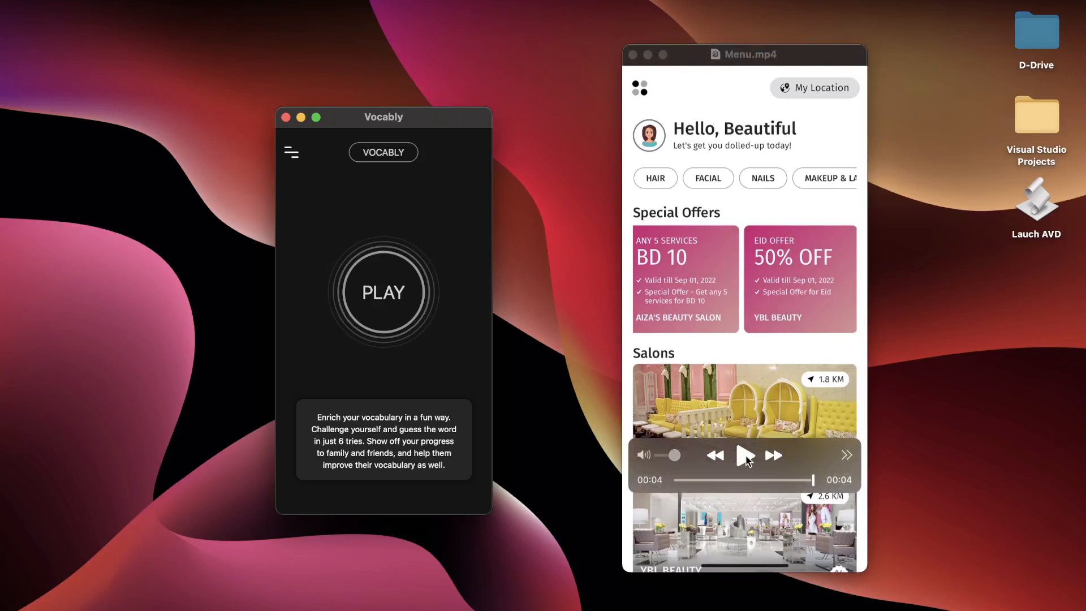
Step: Play and replay the salon Menu.mp4 reference recording, then close it
left_click(745, 455)
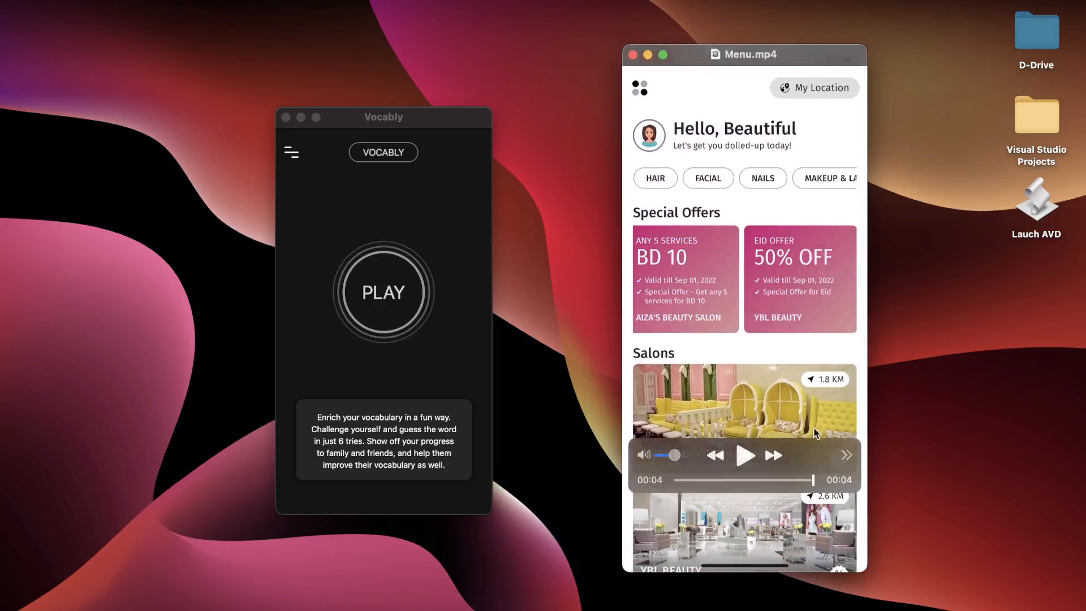
left_click(638, 86)
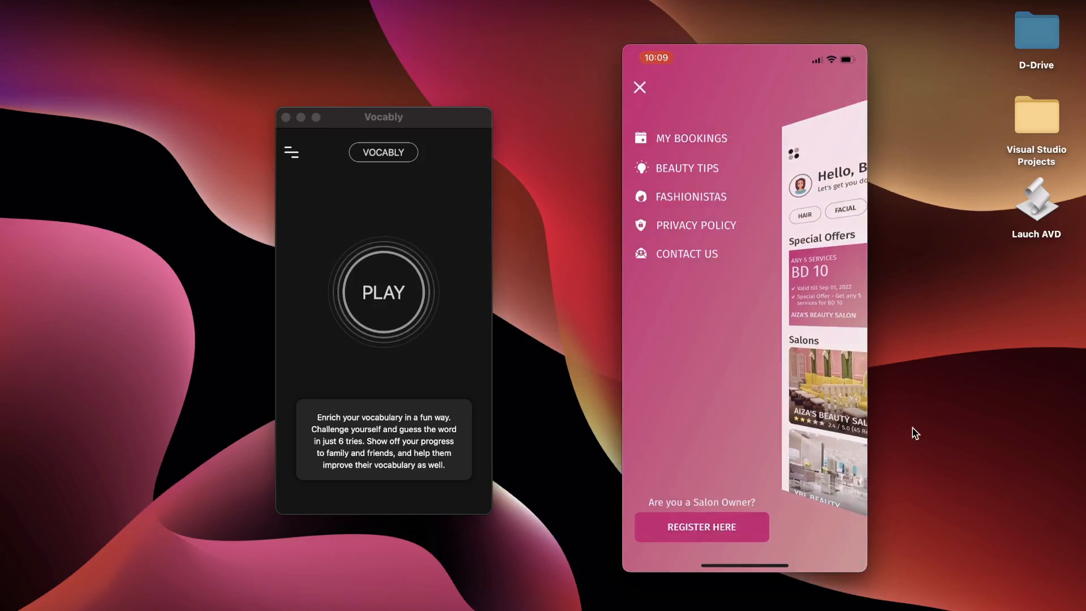
left_click(639, 89)
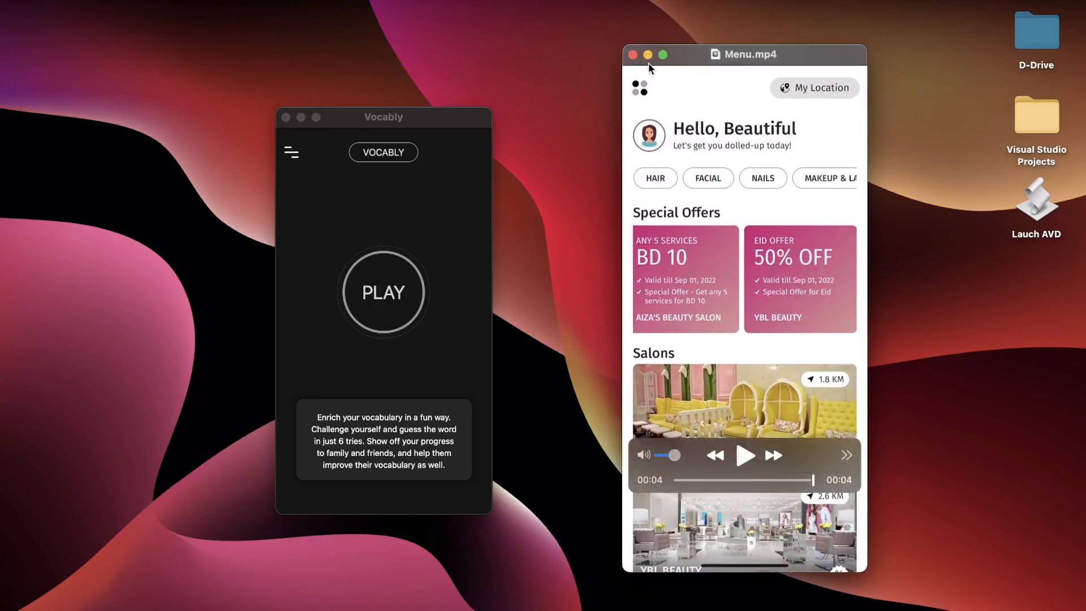
left_click(638, 55)
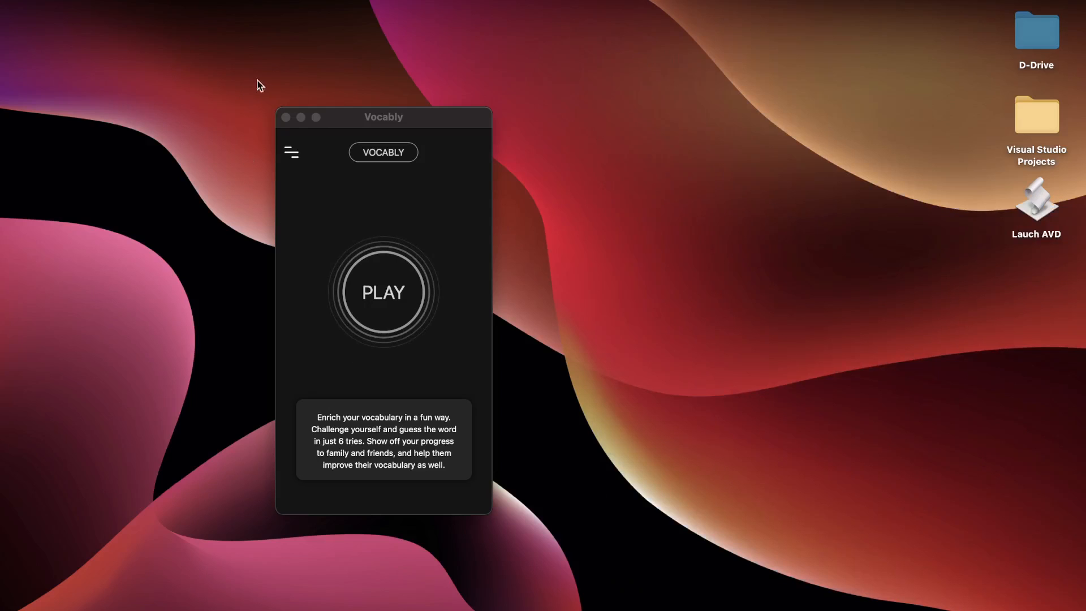
Step: Close the Vocably window, leaving only the empty Finder desktop
left_click(293, 117)
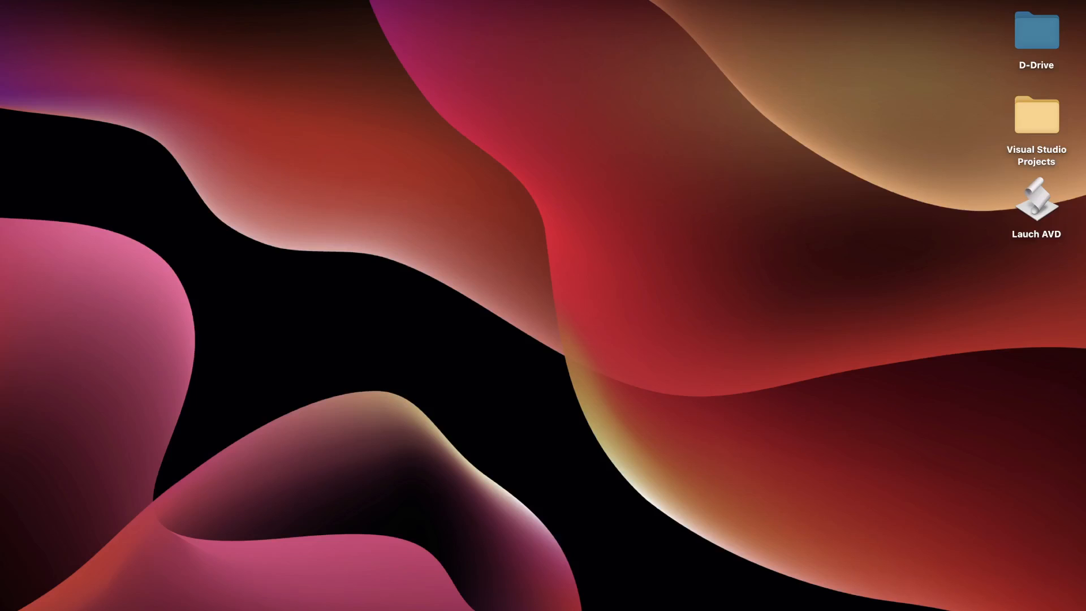
Step: Launch the planets app, enter Explore Now and view Jupiter's detail page
double_click(1036, 204)
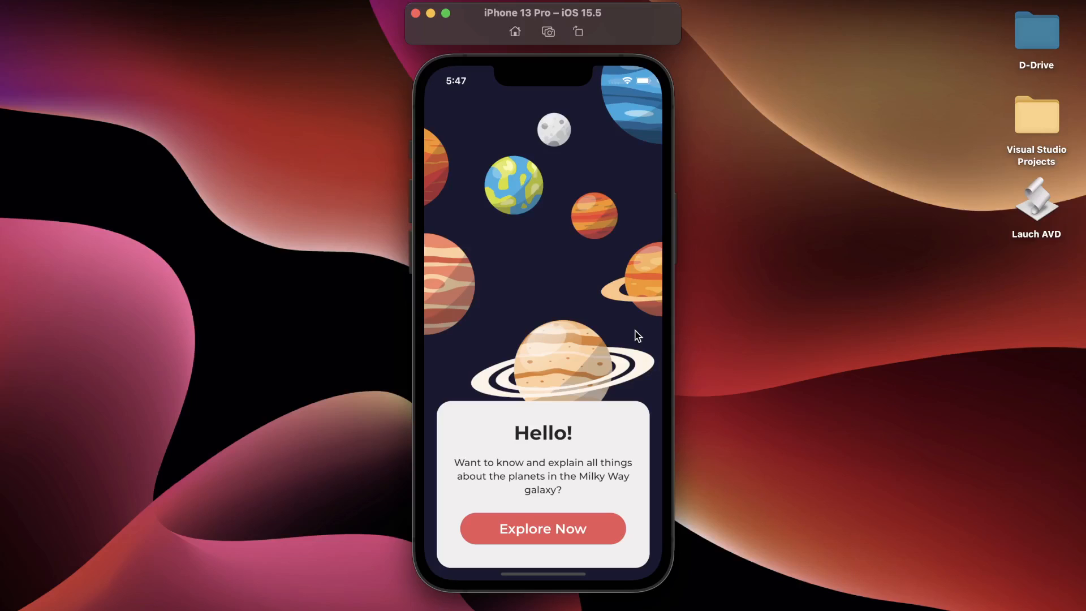
mouse_move(584, 295)
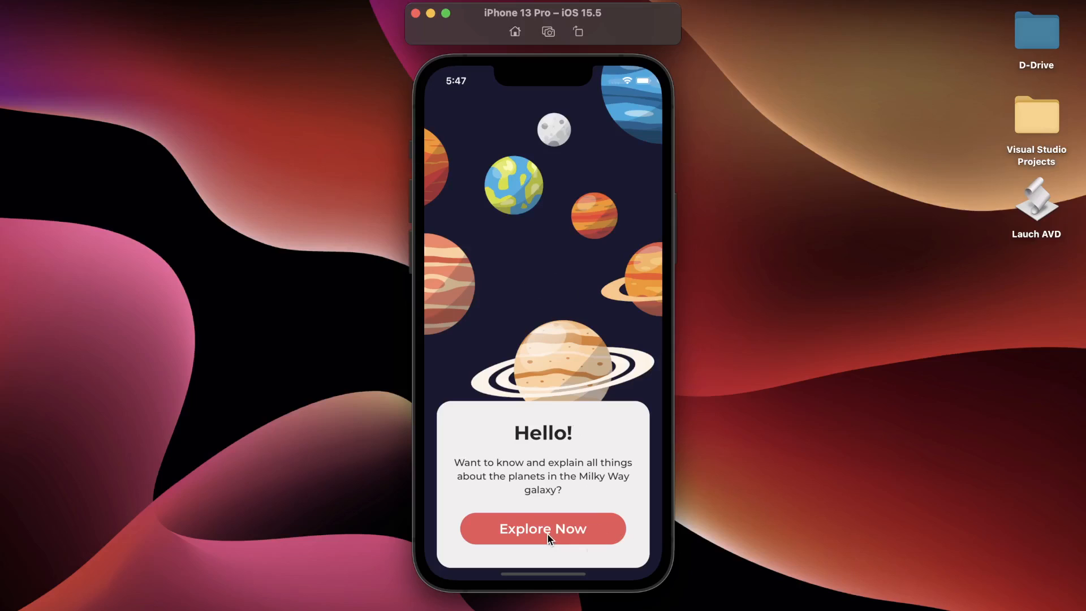
left_click(543, 528)
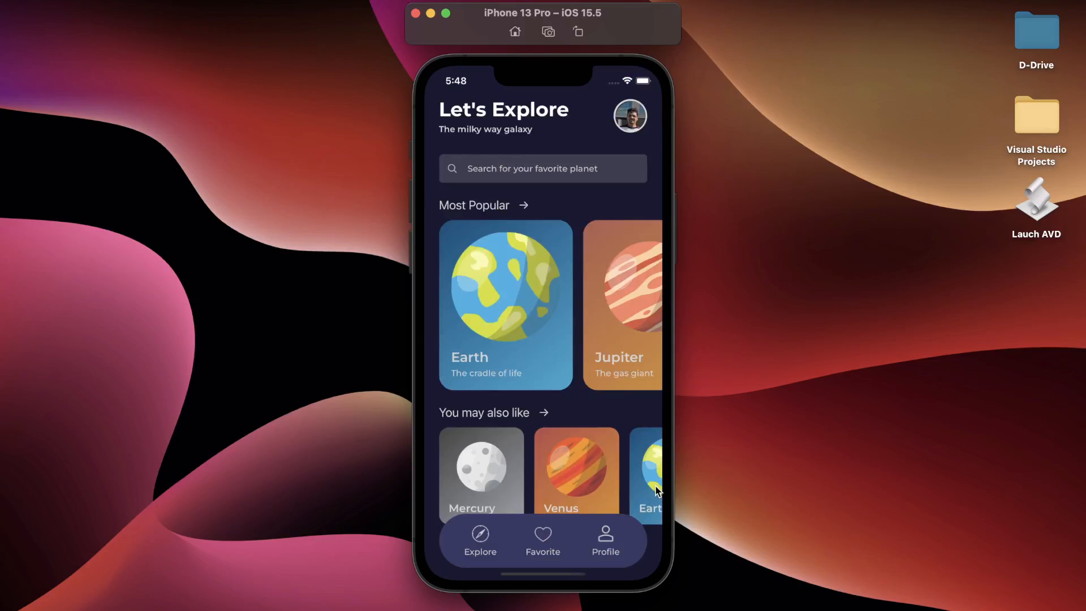
mouse_move(591, 490)
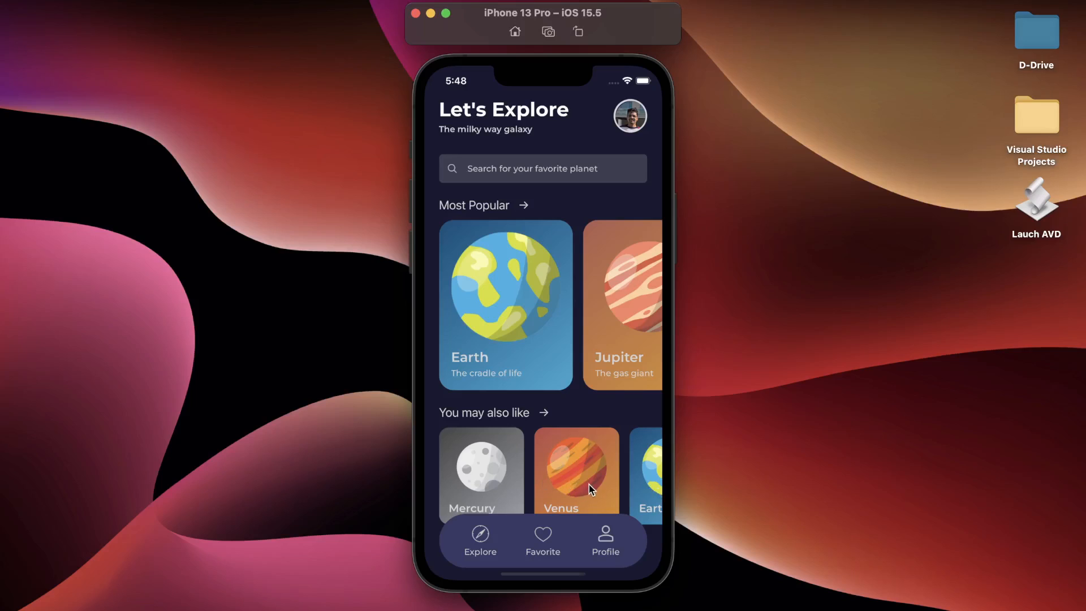
mouse_move(592, 356)
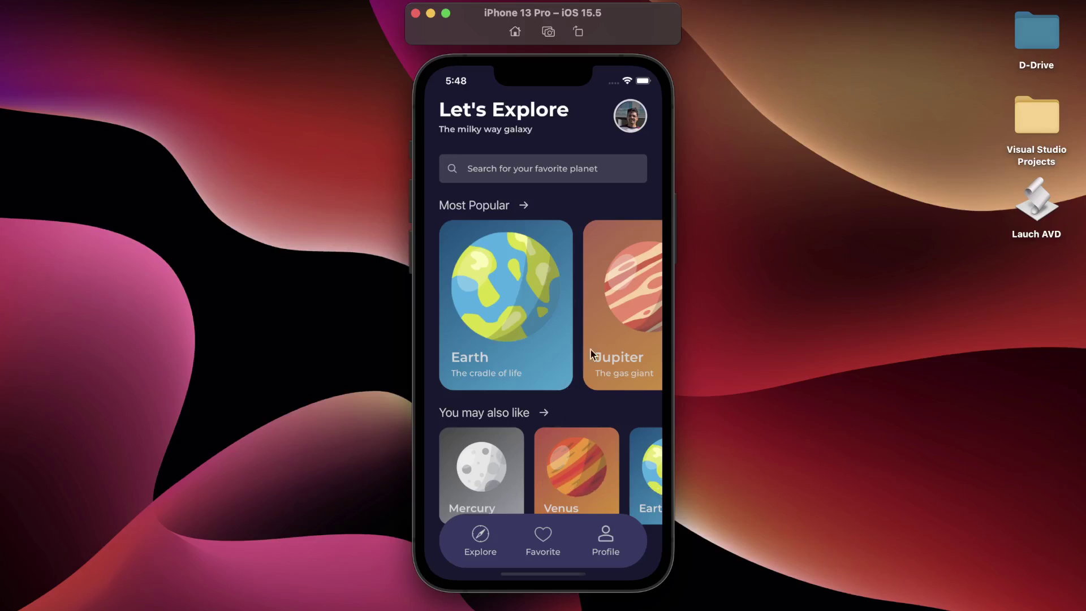
left_click(624, 305)
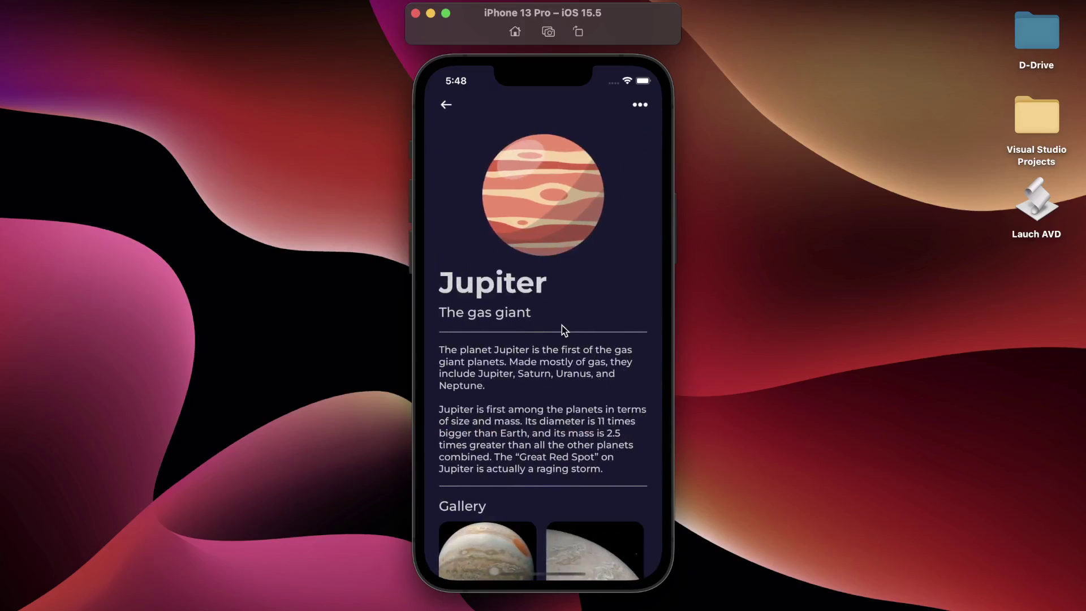
mouse_move(580, 480)
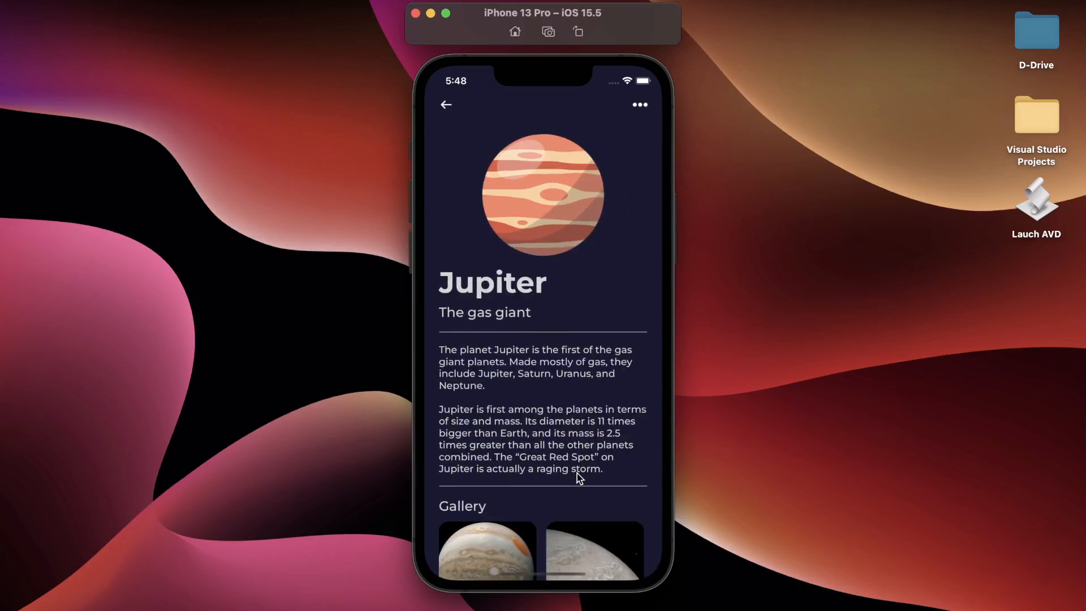
mouse_move(608, 544)
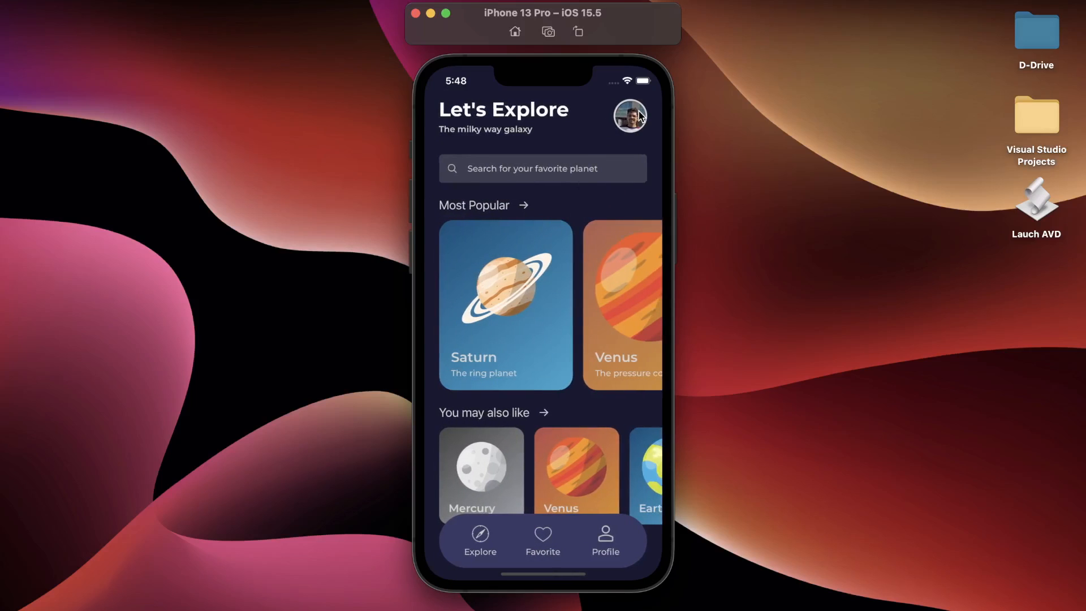
mouse_move(641, 104)
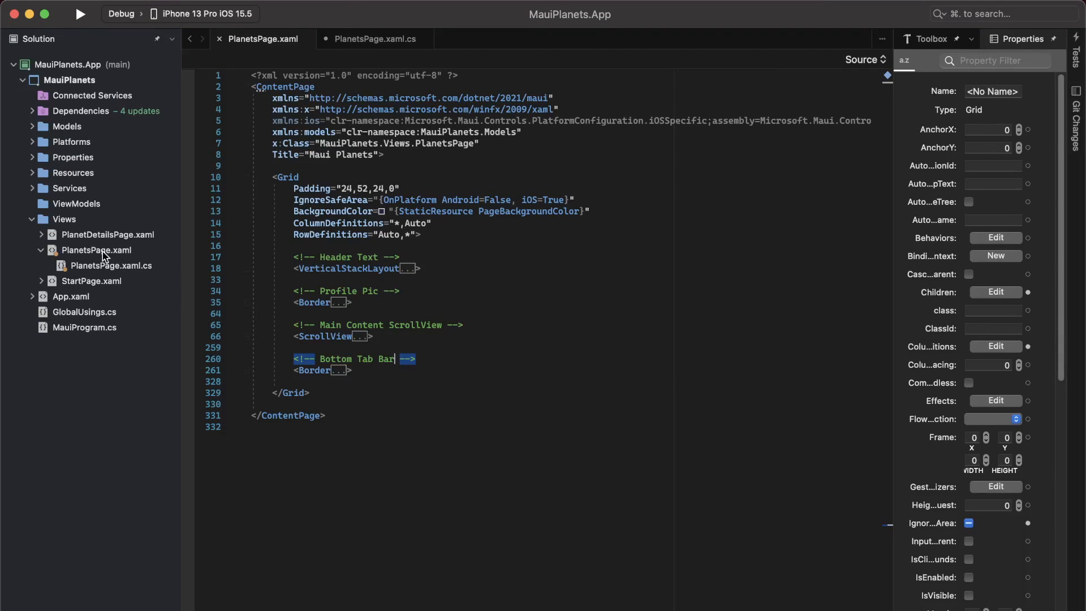
mouse_move(473, 250)
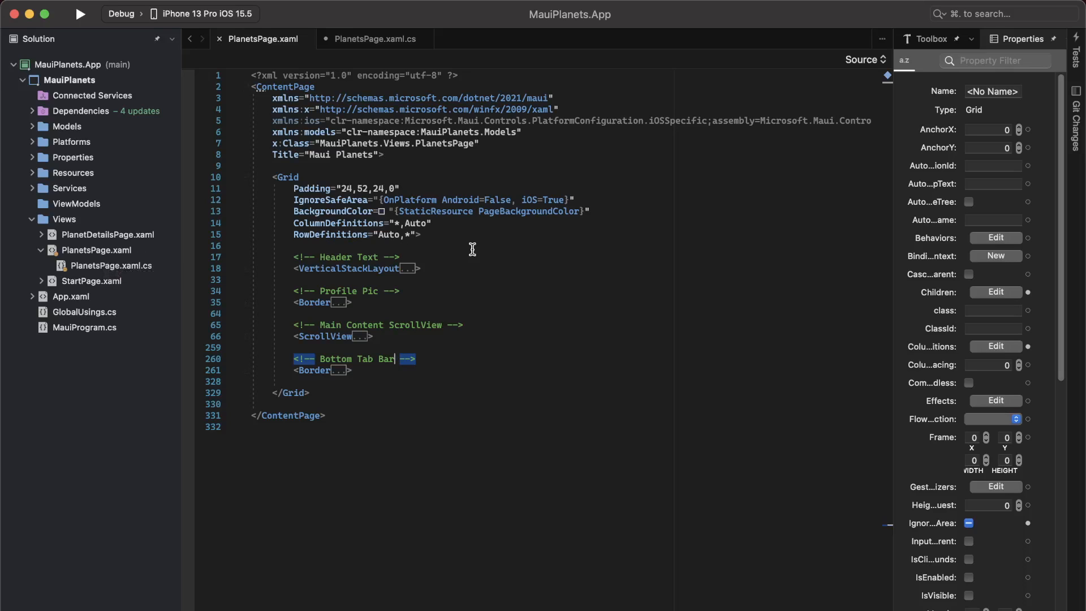
mouse_move(274, 178)
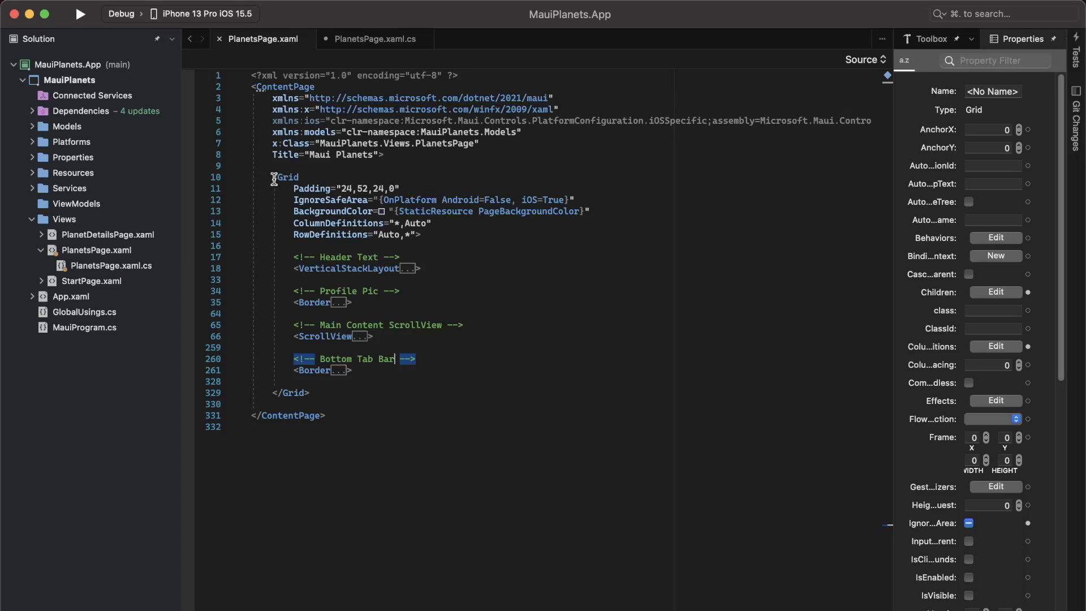
mouse_move(324, 303)
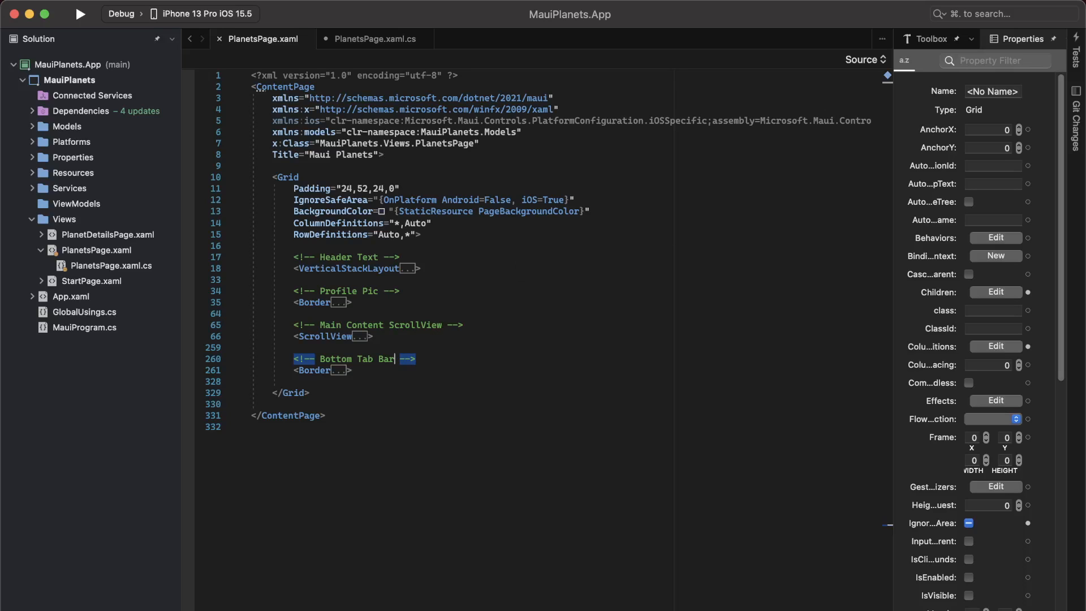
mouse_move(610, 385)
type("<Grid>")
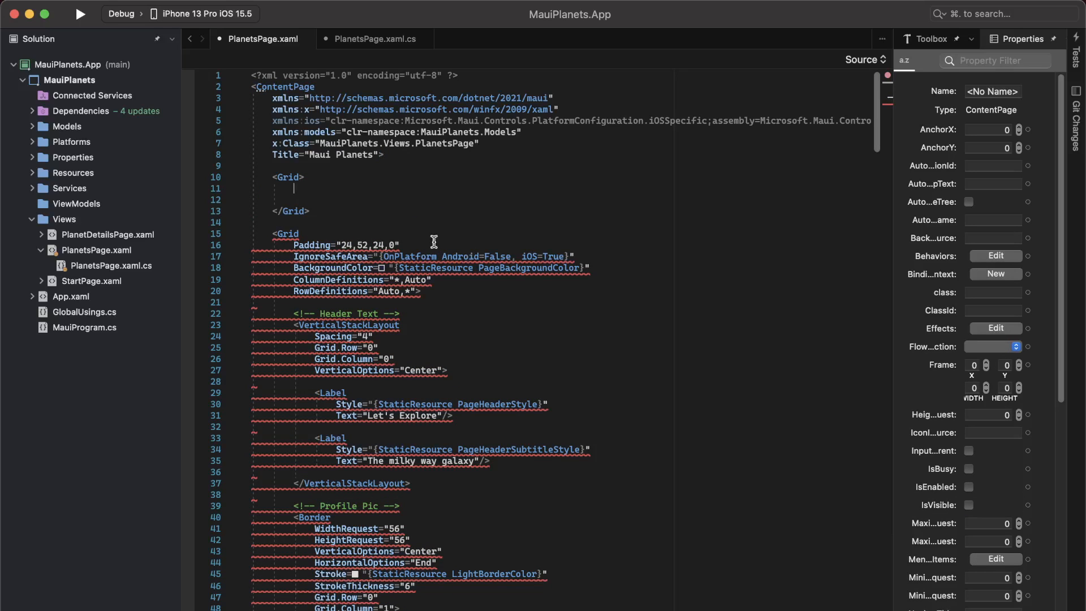
Step: Review PlanetsPage.xaml and label the existing grid with a Main Content comment
left_click(245, 233)
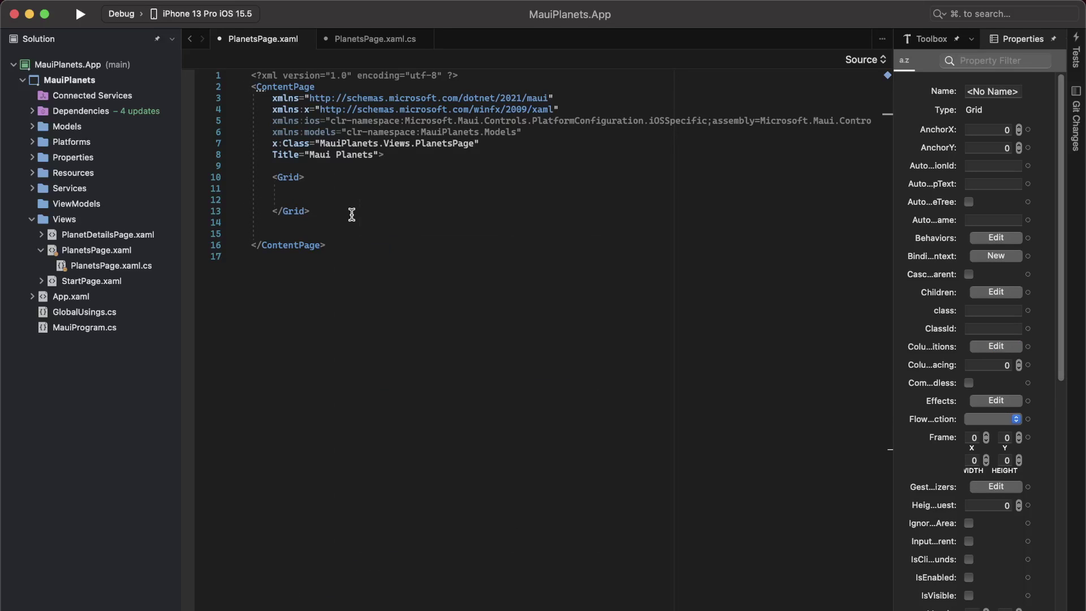
scroll("down", 3)
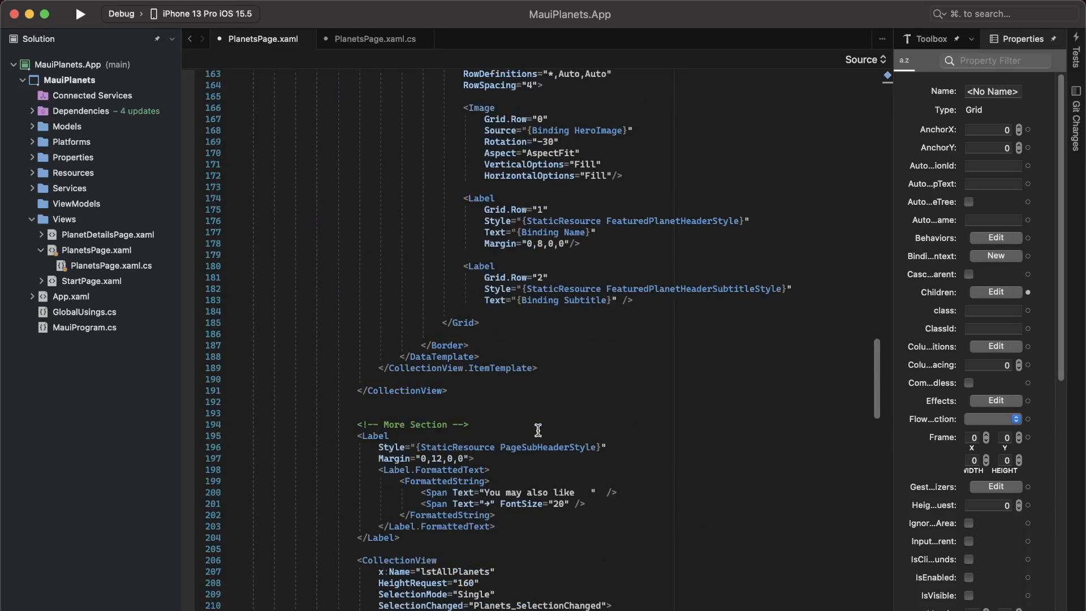
scroll("up", 3)
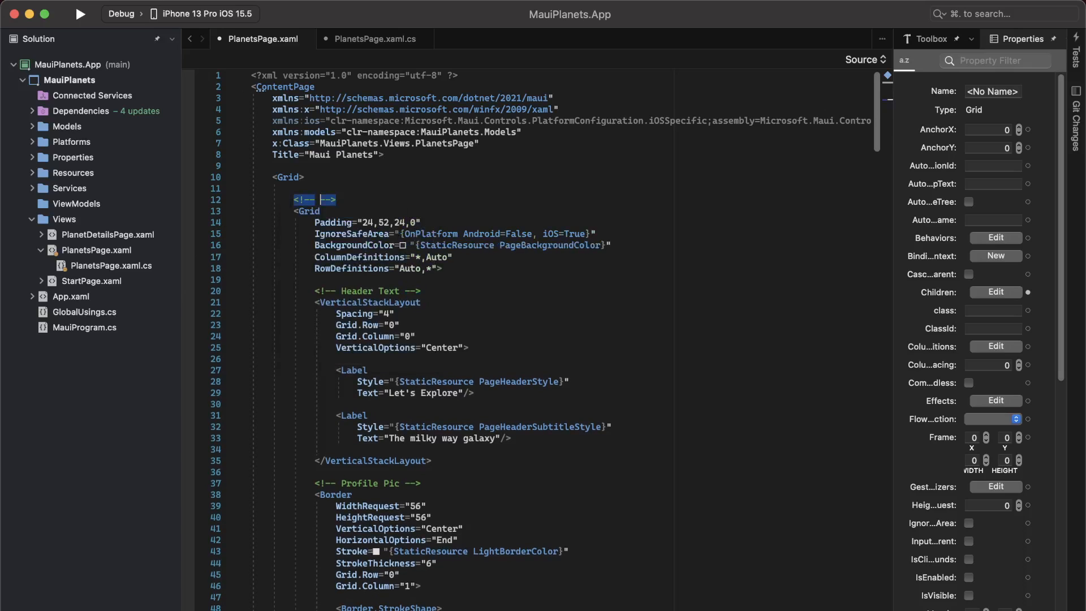
type("Main Content")
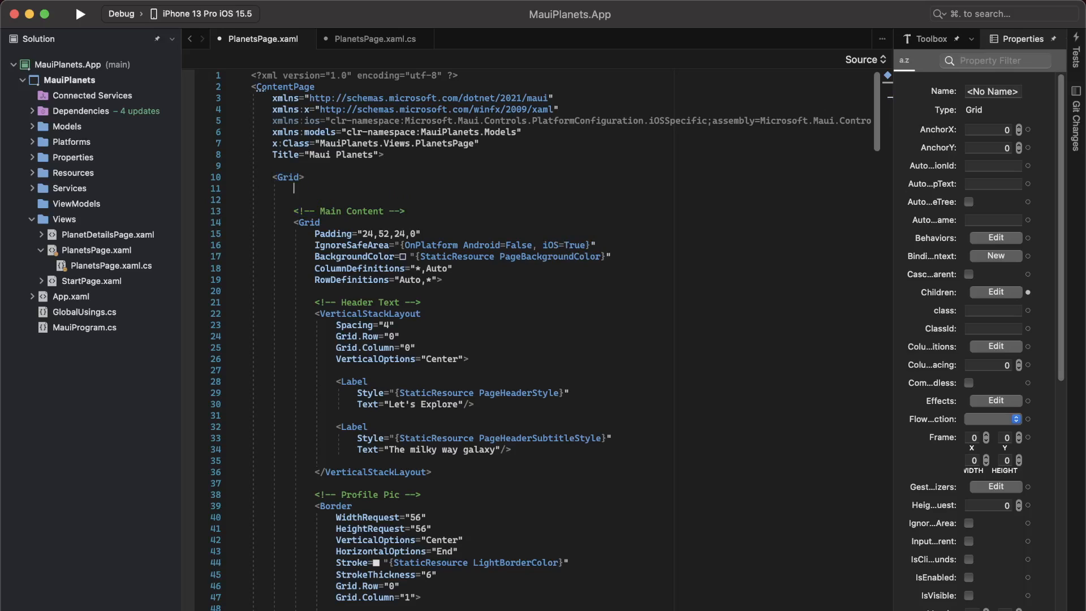
Step: Add an empty <Grid> preceded by a <!-- Menu Grid --> comment above Main Content
type("<Grid>")
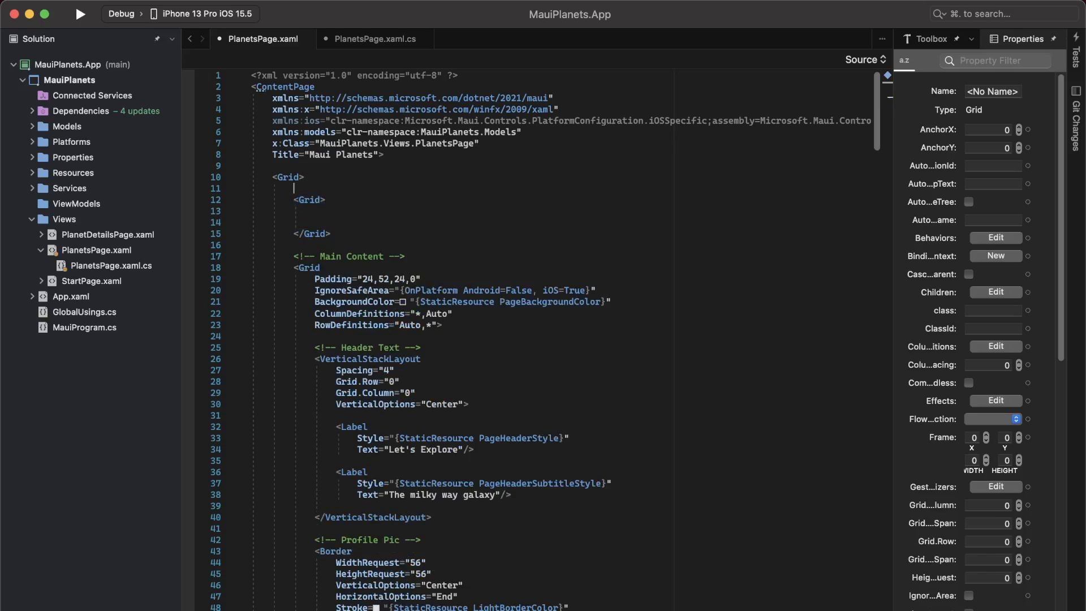
type("<!--")
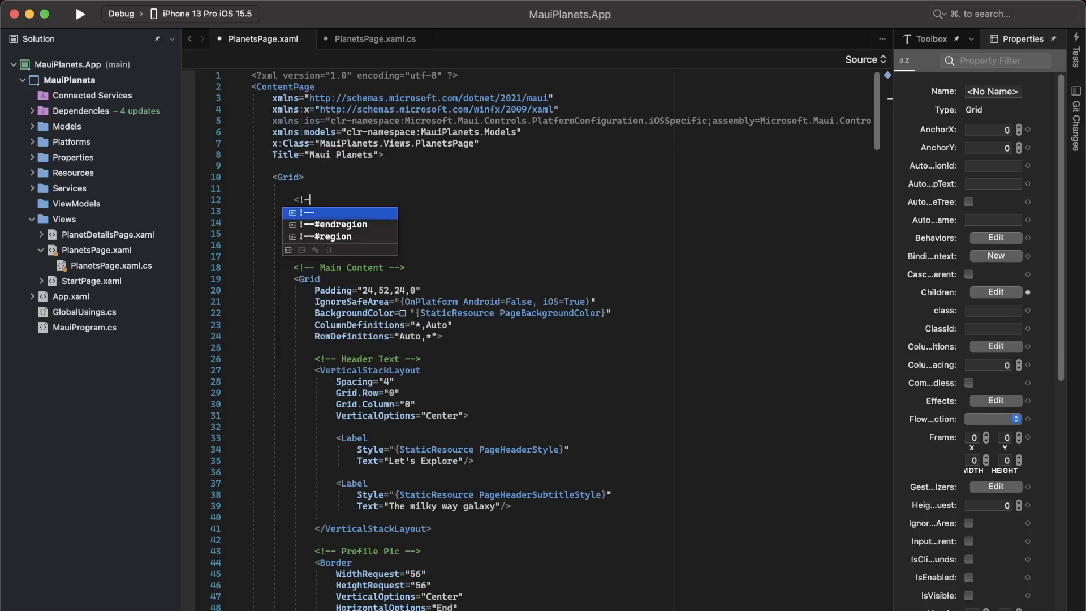
type("Menu Grid -->")
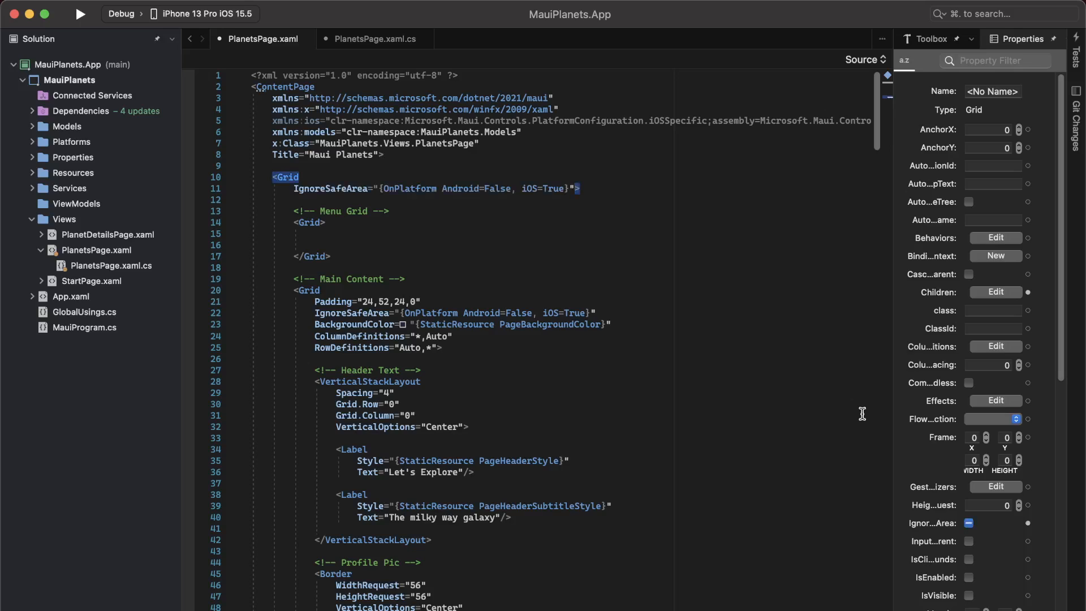
mouse_move(843, 400)
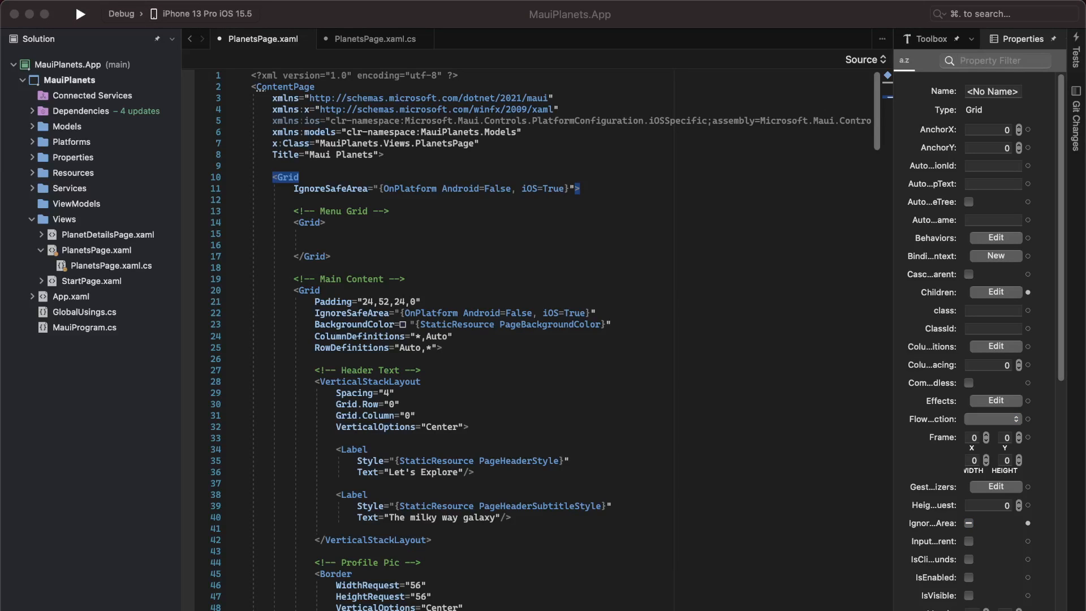
mouse_move(269, 296)
type("x:Name=\"MainContentGrid\"")
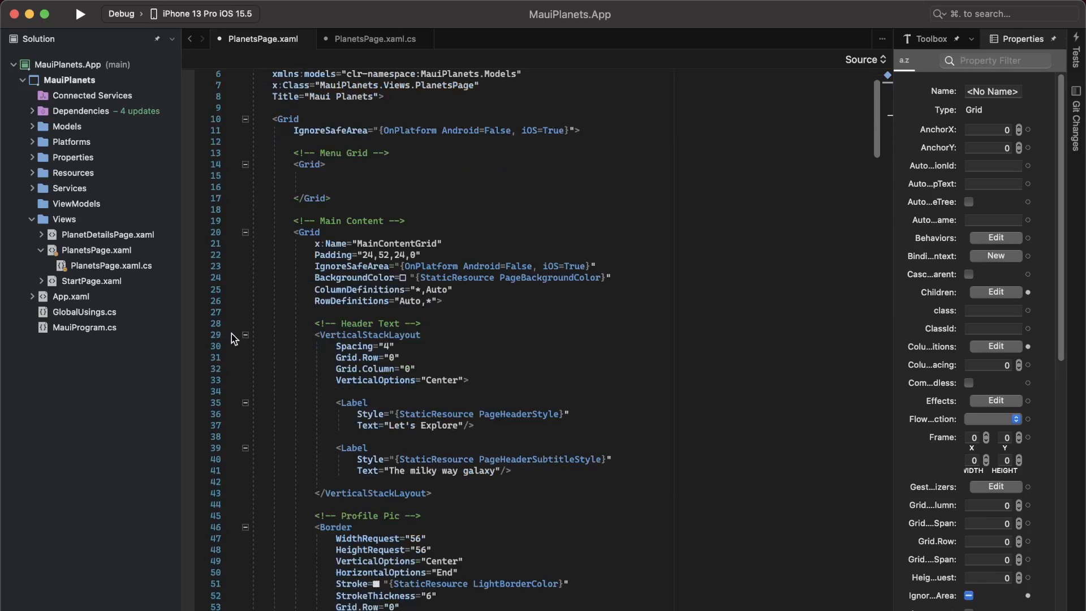
Step: Collapse the header markup and navigate toward the ProfilePic_Clicked handler definition
left_click(245, 335)
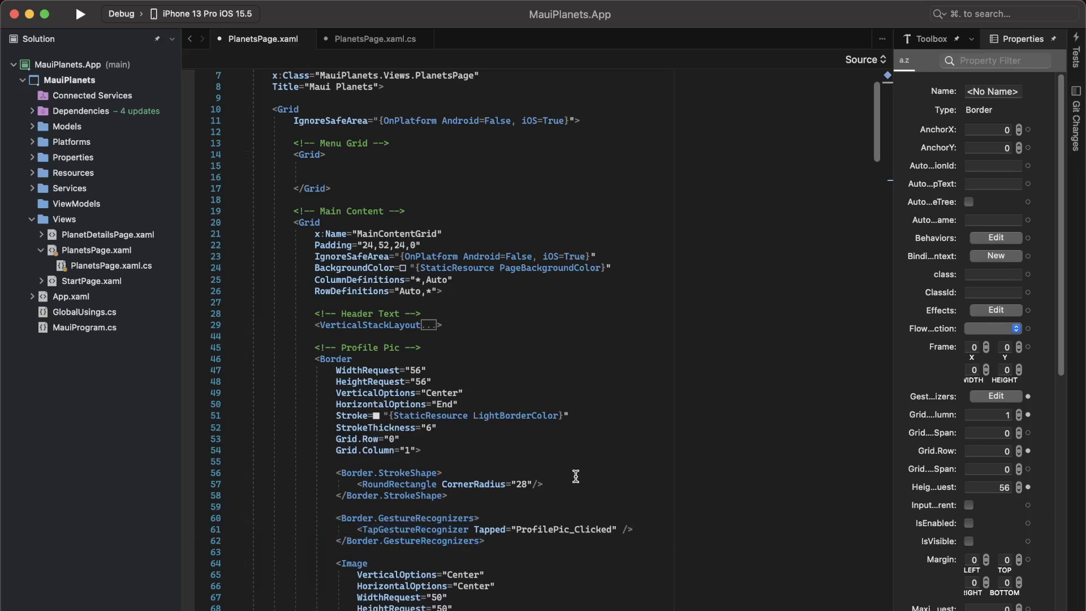
right_click(538, 530)
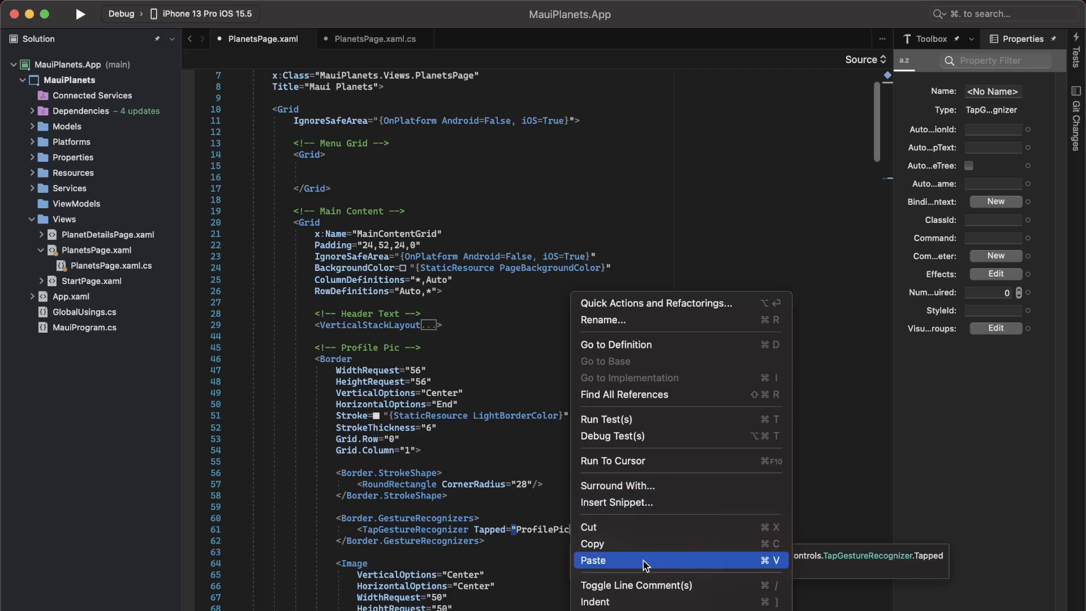
mouse_move(631, 449)
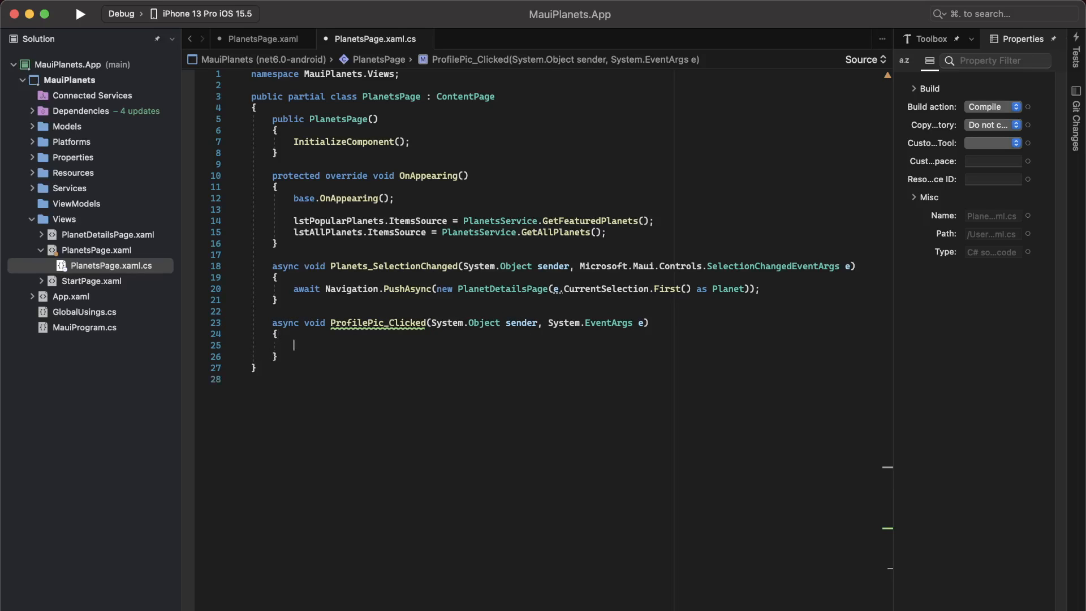
Step: Comment ProfilePic_Clicked: reveal our menu and move the main content out of the view
type("// Reveal our menu and")
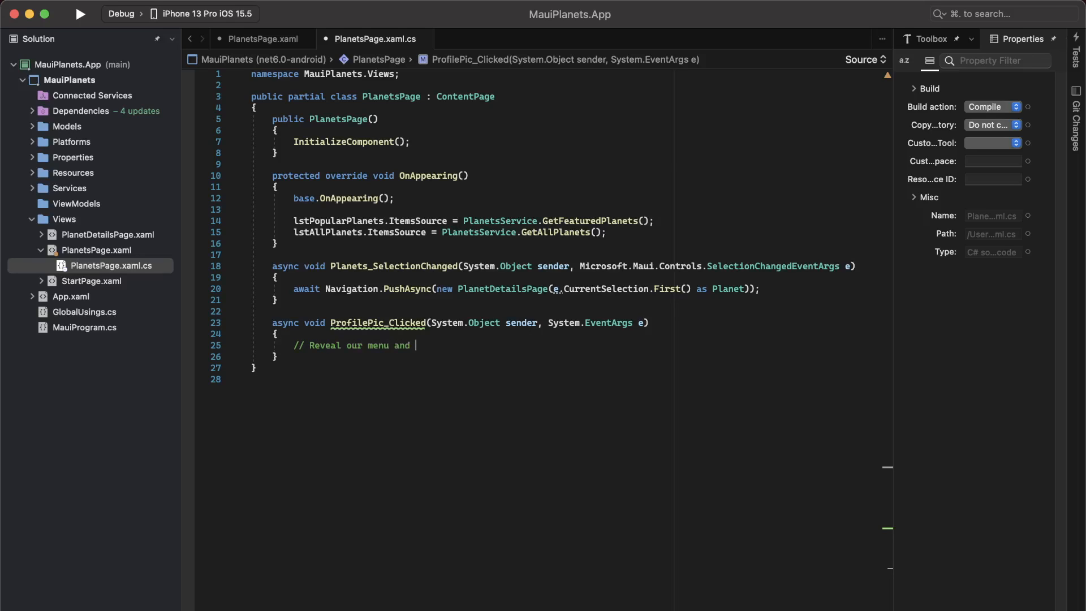
type("move the main content o")
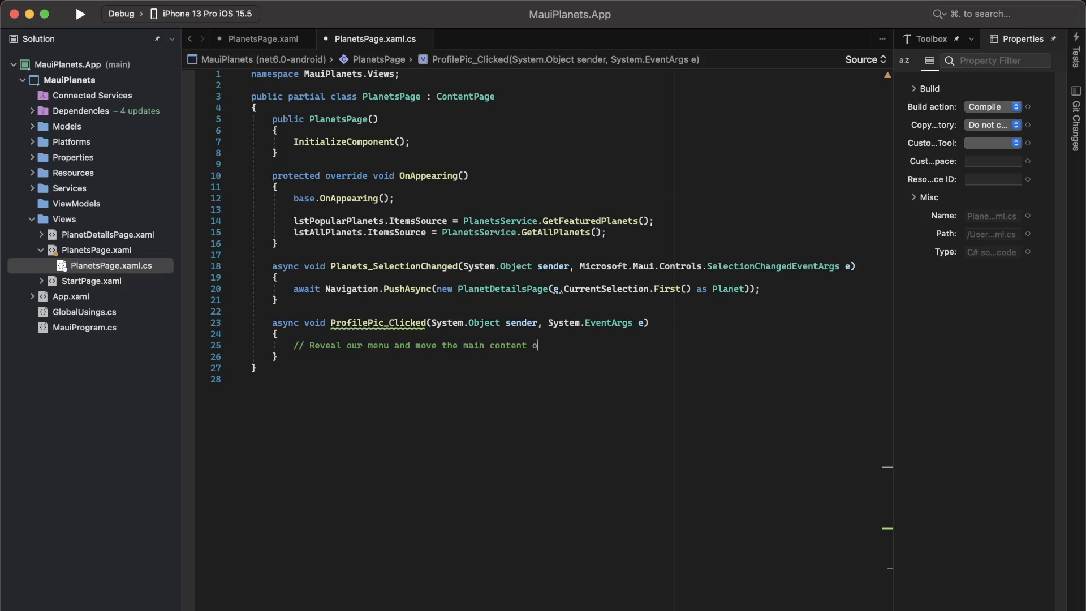
type("ut of the view")
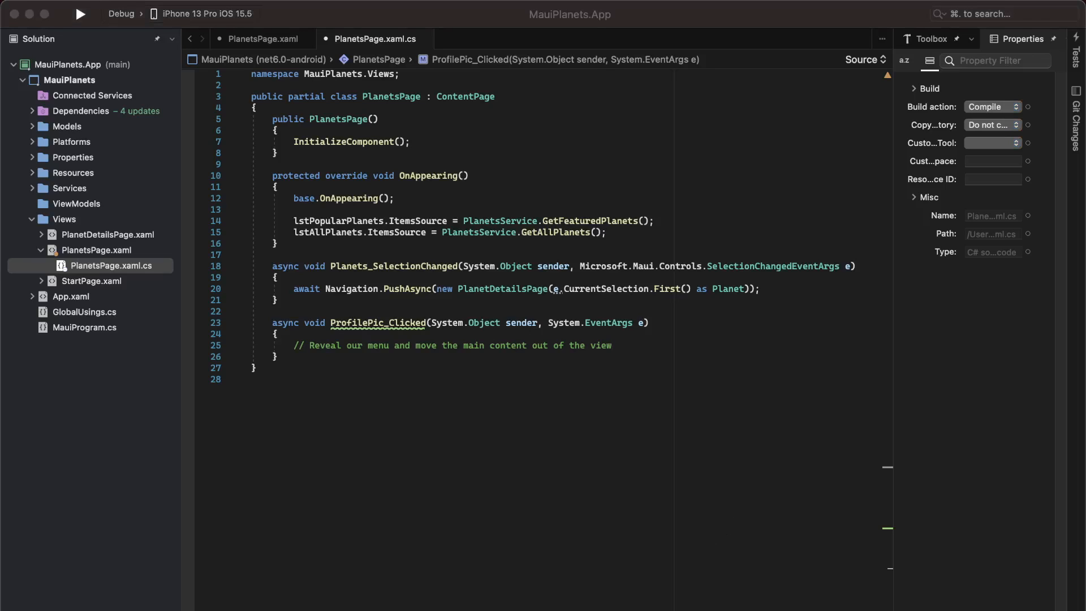
left_click(263, 38)
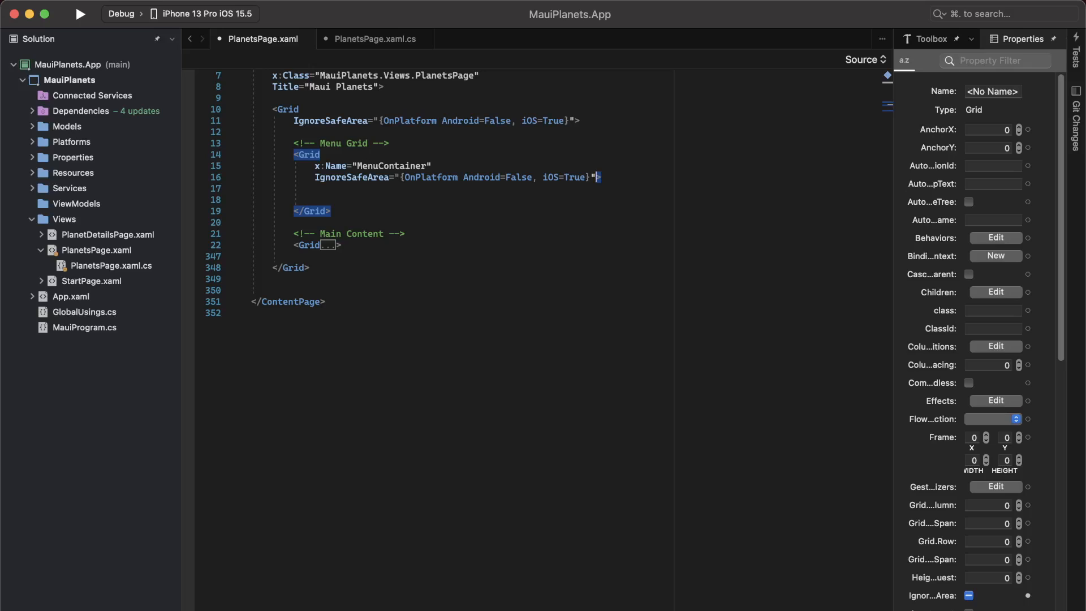
mouse_move(753, 497)
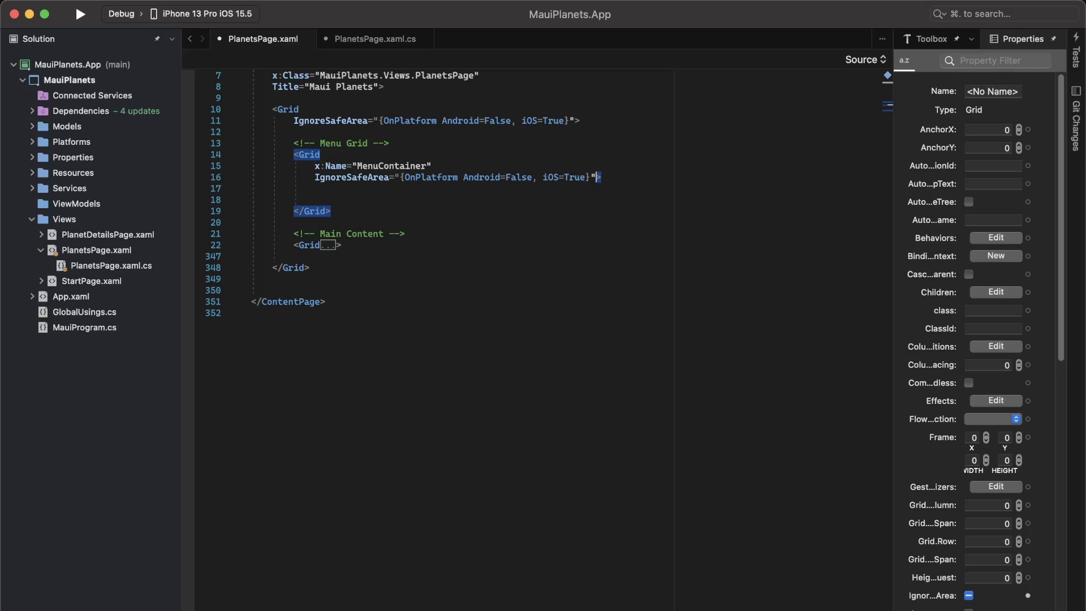
Step: Bring the running planets app in the iOS Simulator to the front
left_click(81, 15)
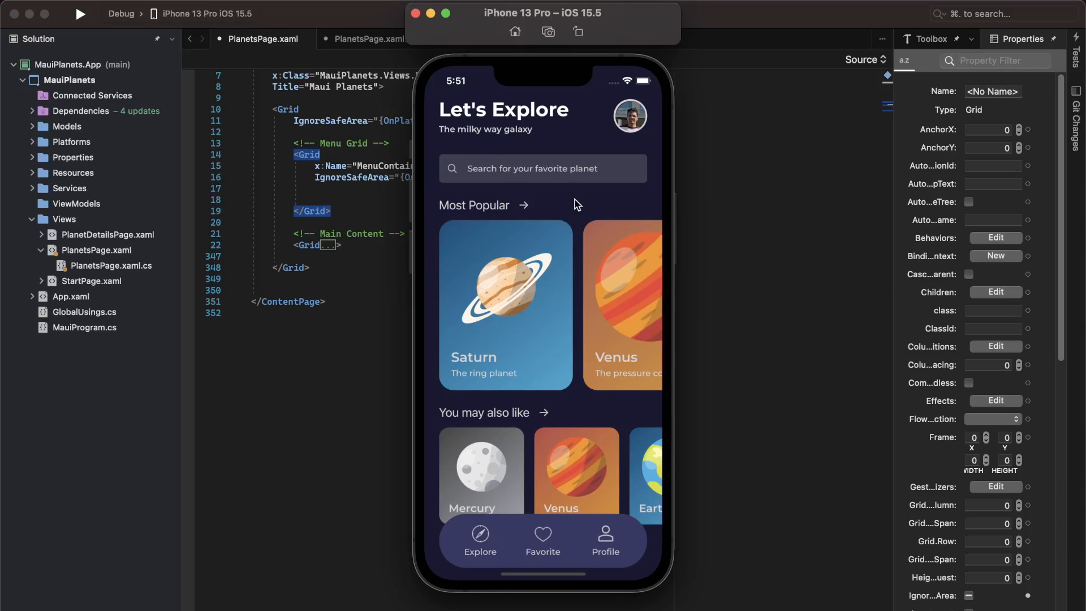
mouse_move(610, 210)
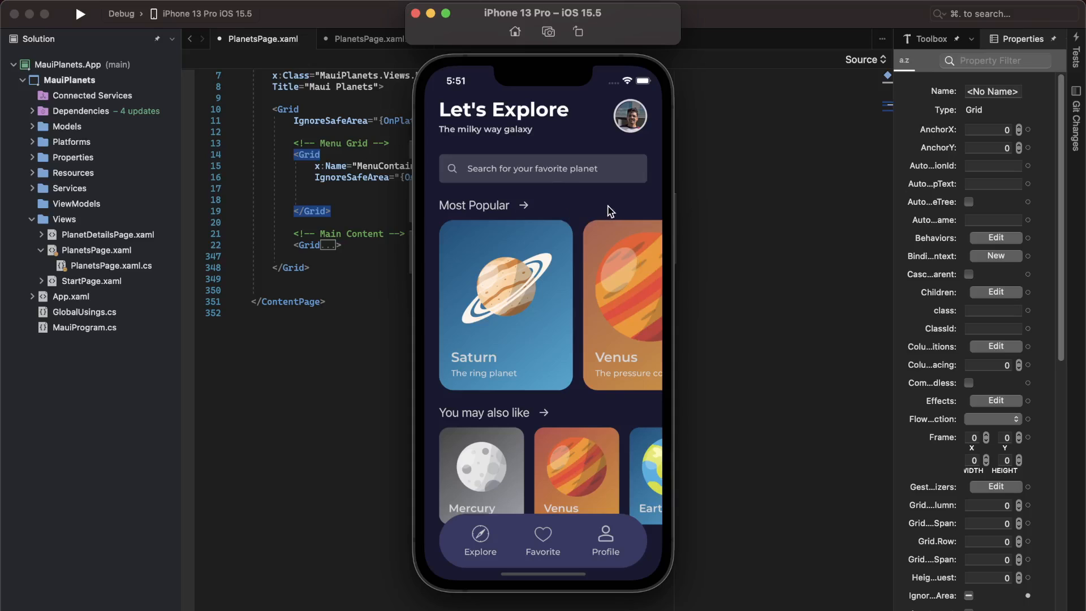
mouse_move(286, 362)
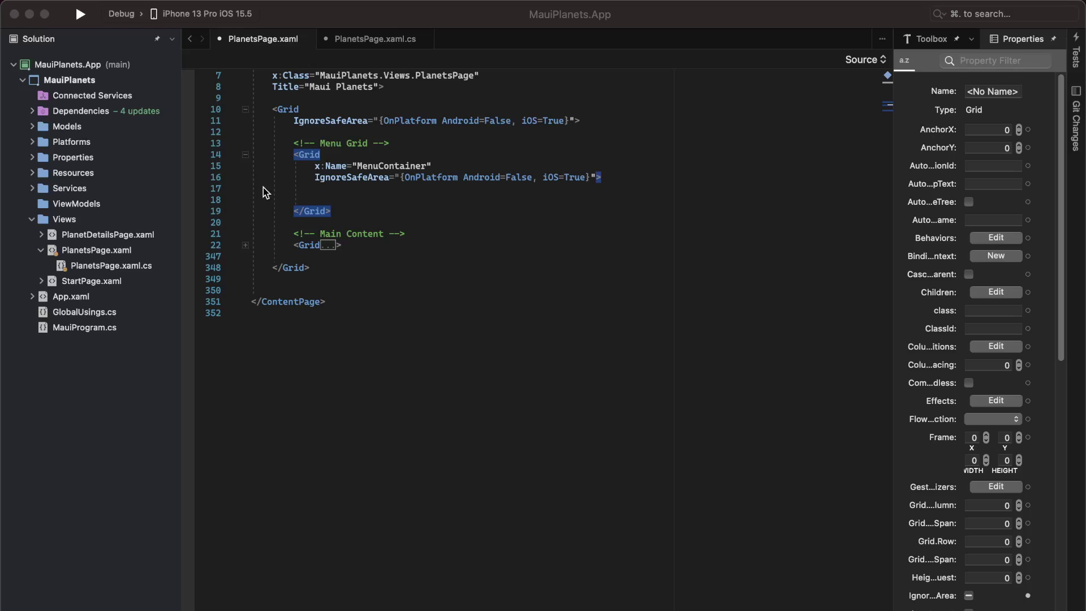
Step: Give the menu grid a #666666-to-#000000 LinearGradientBrush background and a GridArea_Tapped tap recognizer
type("<Grid.Background>")
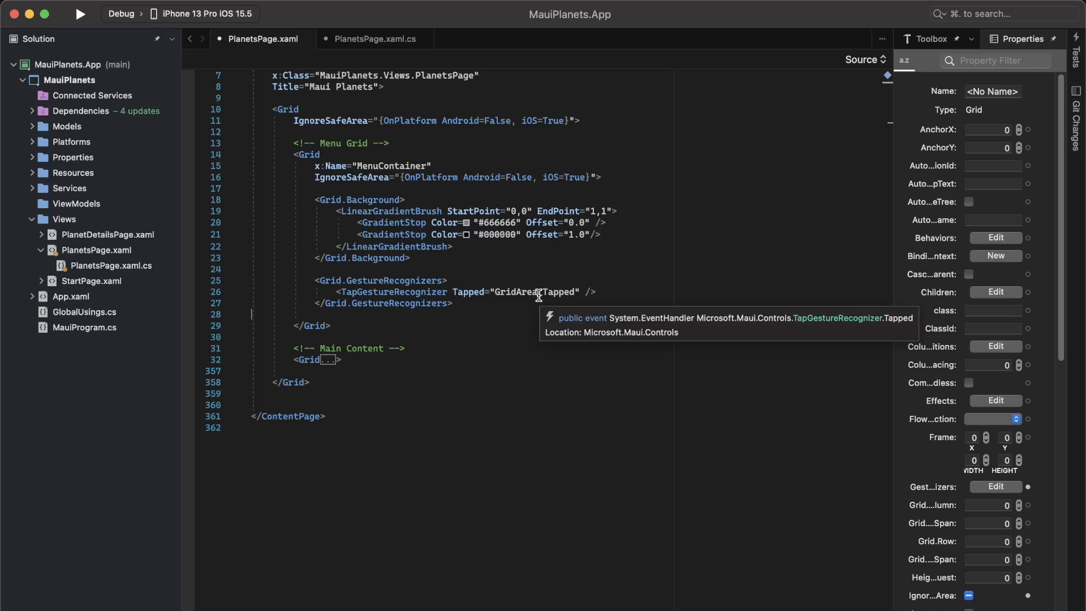
right_click(538, 292)
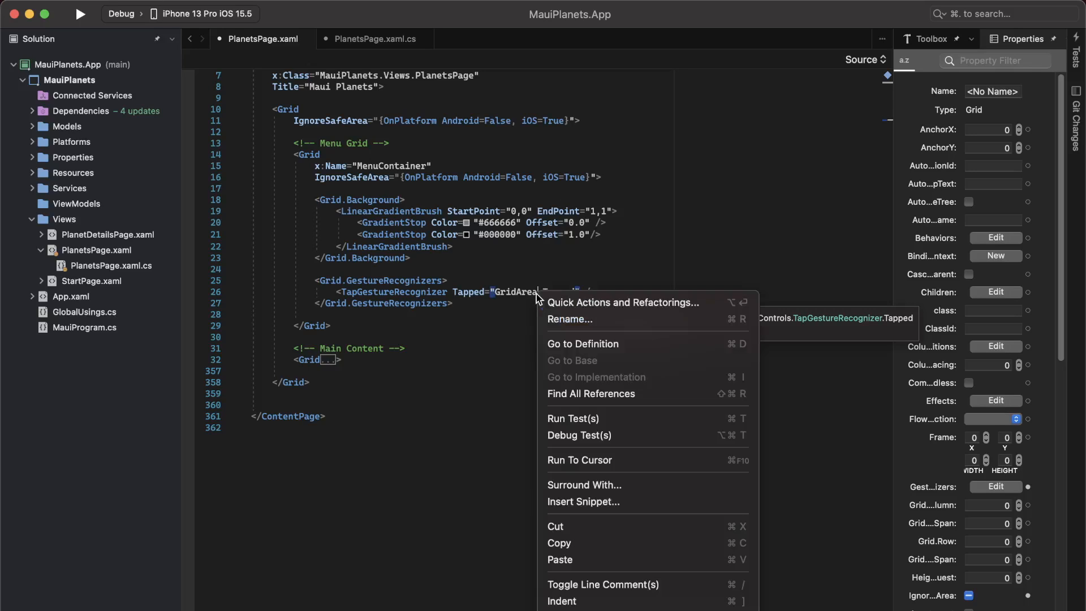
Step: Create GridArea_Tapped with the comment //Close the menu and bring back the main content
left_click(583, 344)
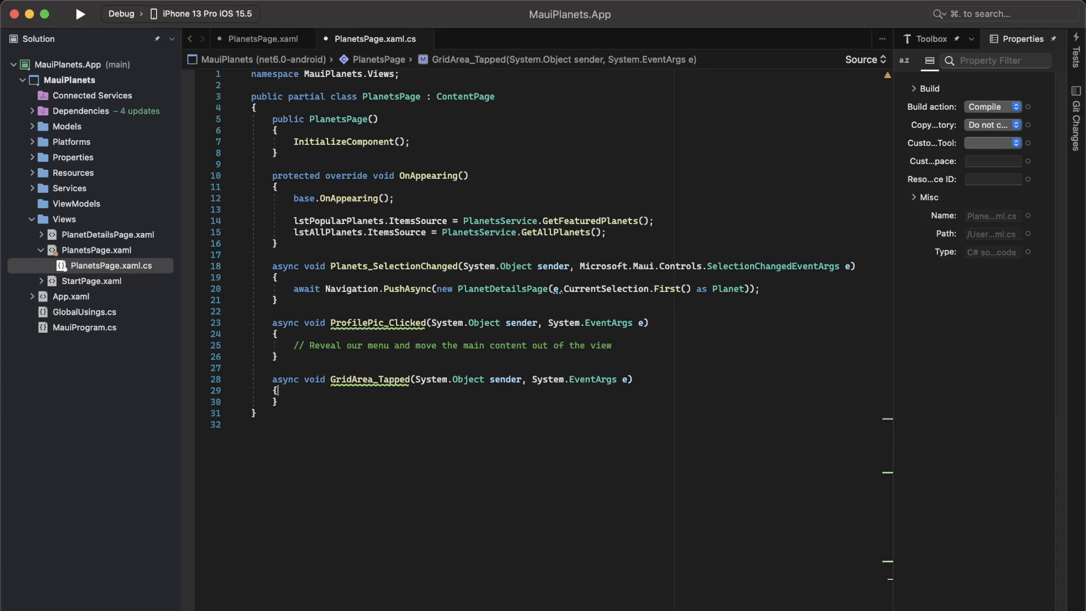
type("//Close the menu and")
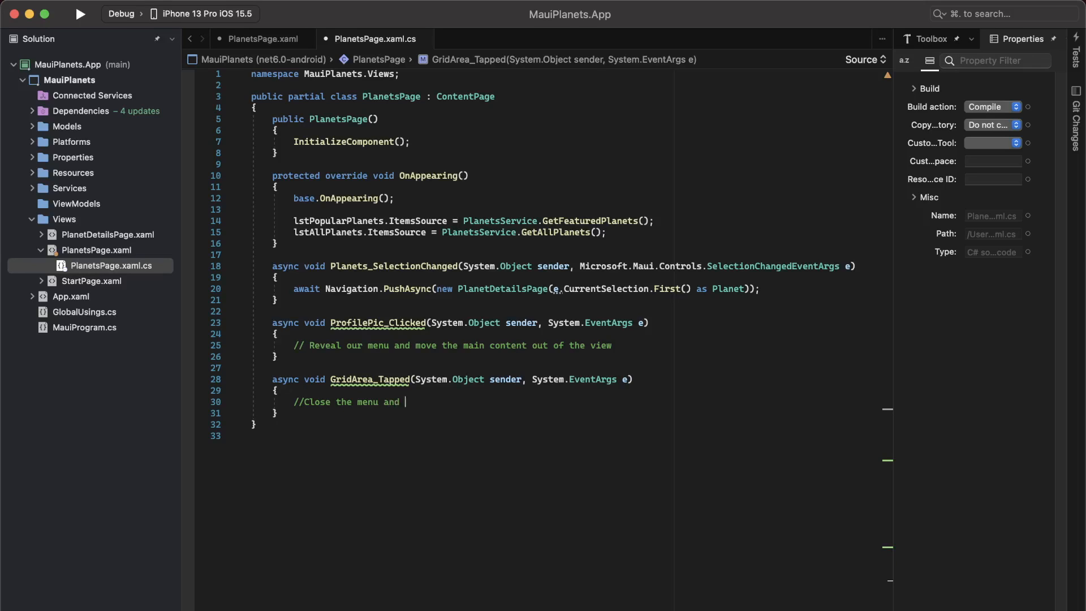
type("bring back")
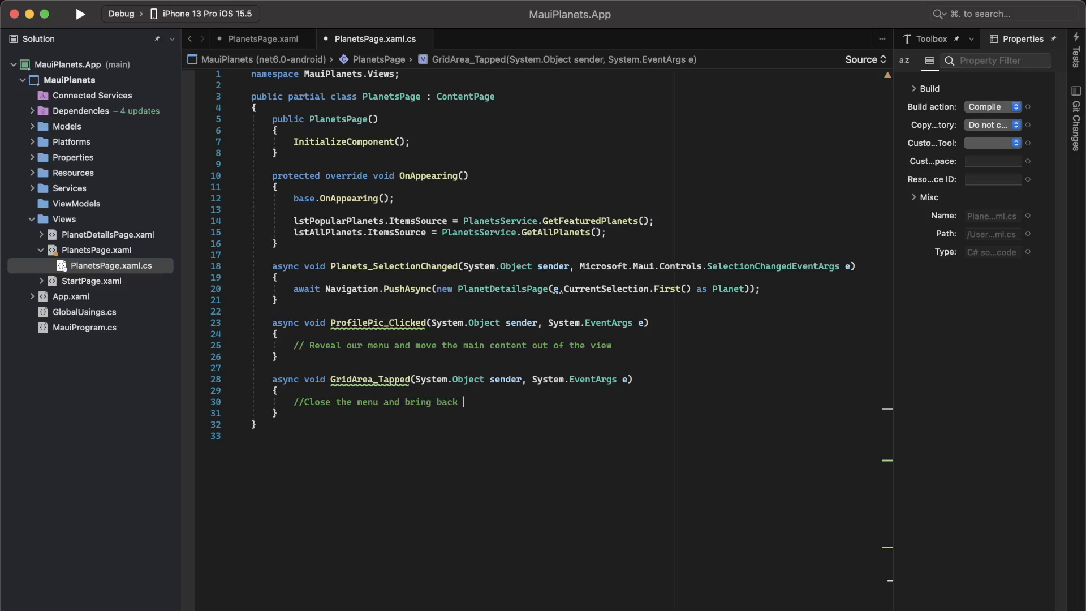
type("back the main con")
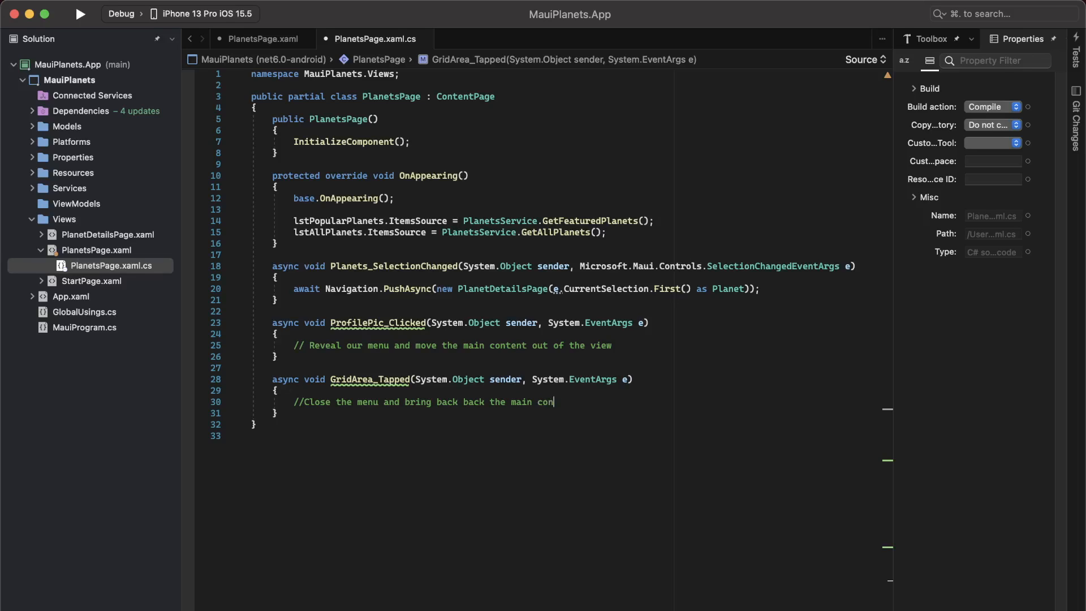
type("tent")
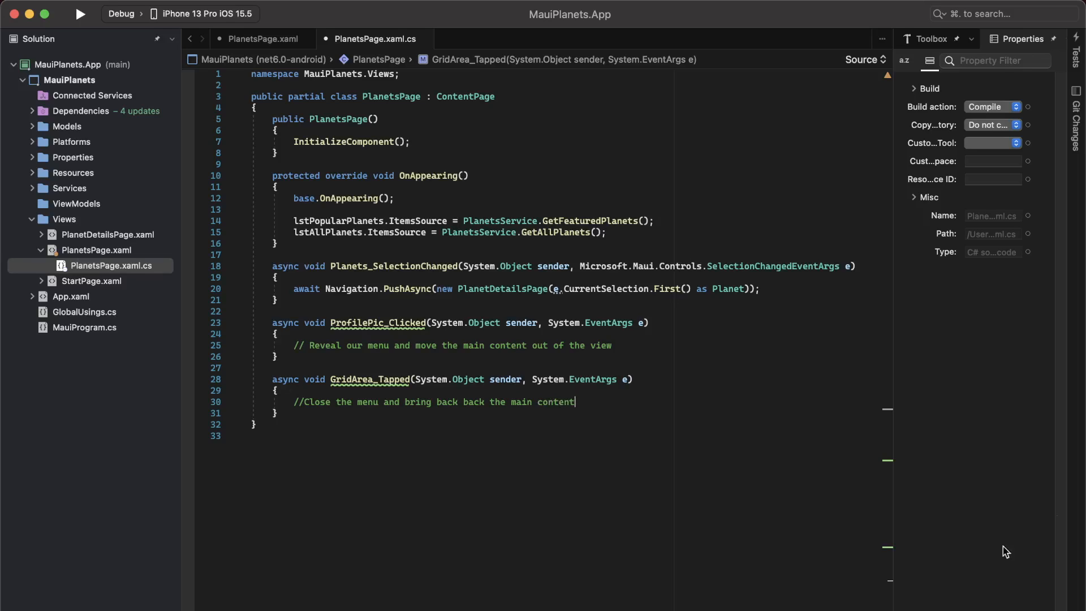
left_click(259, 39)
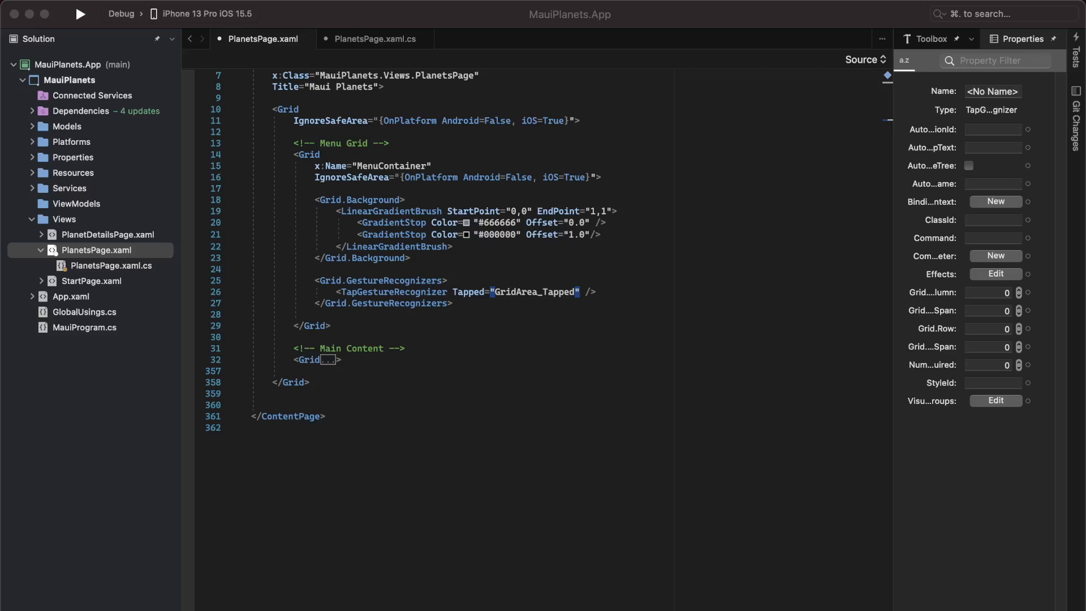
mouse_move(317, 334)
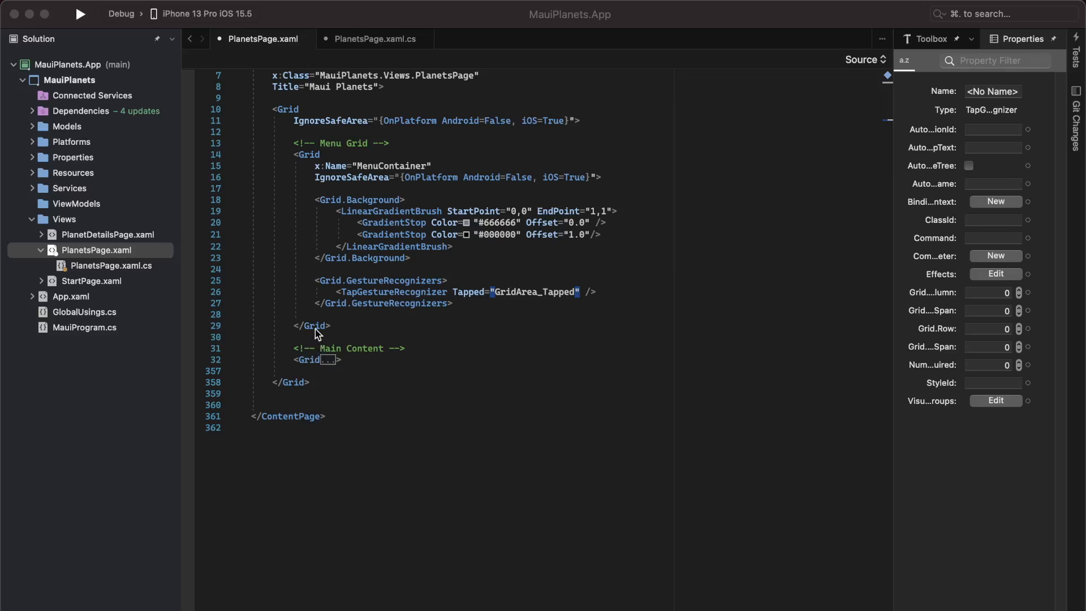
Step: Insert a VerticalStackLayout with a MENU heading and six option labels into MenuContainer
left_click(269, 314)
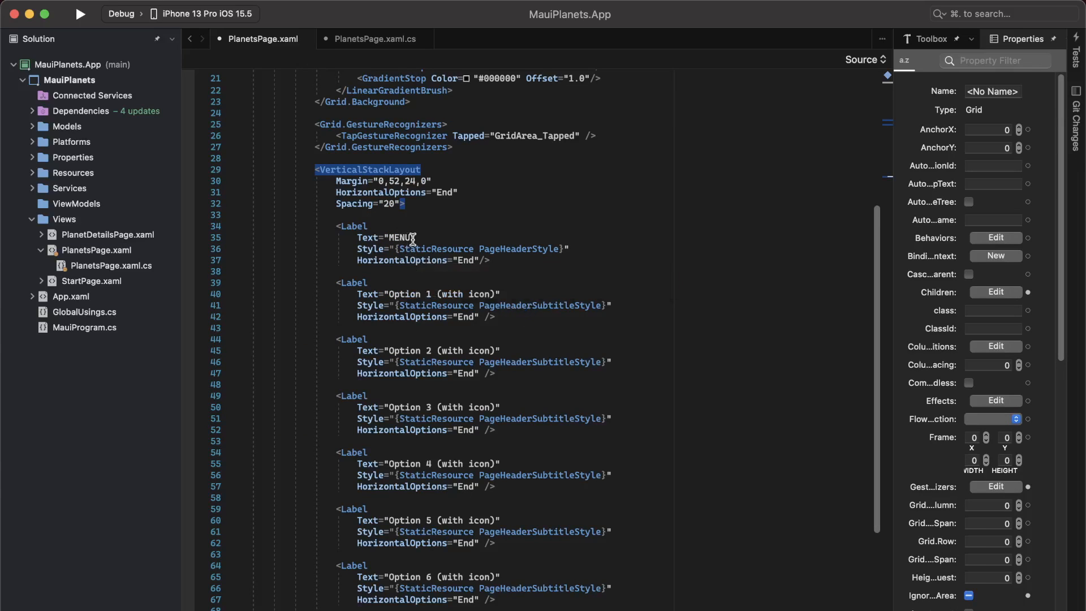
mouse_move(461, 419)
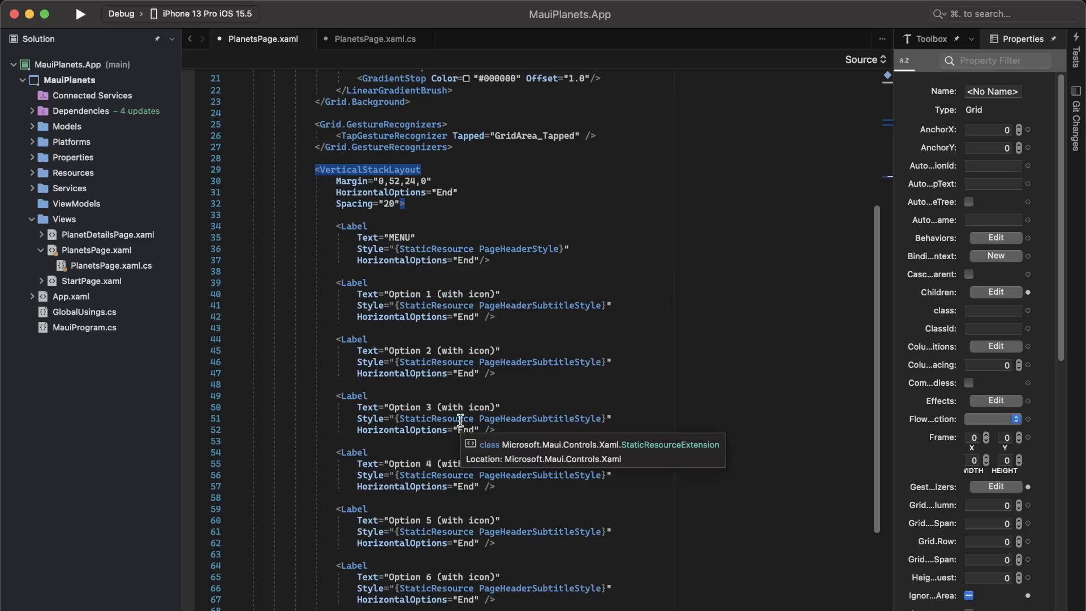
mouse_move(530, 466)
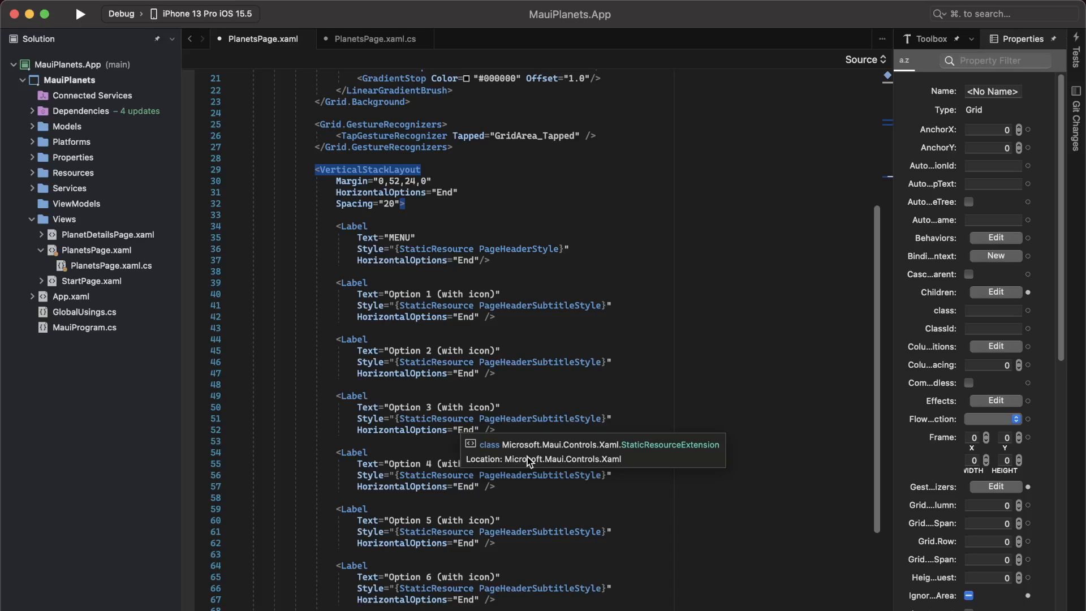
mouse_move(524, 453)
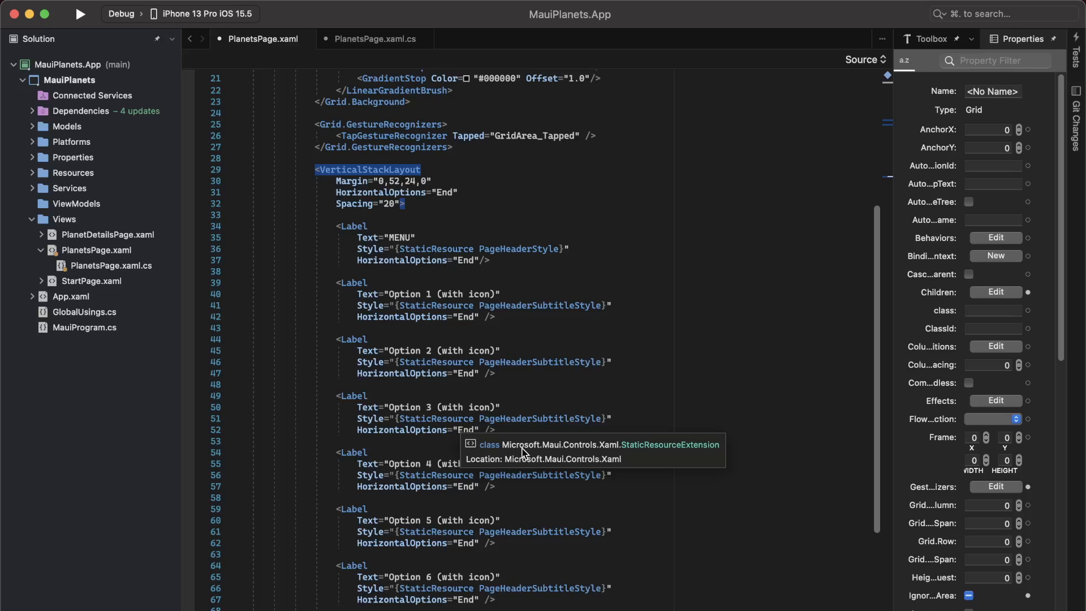
mouse_move(521, 453)
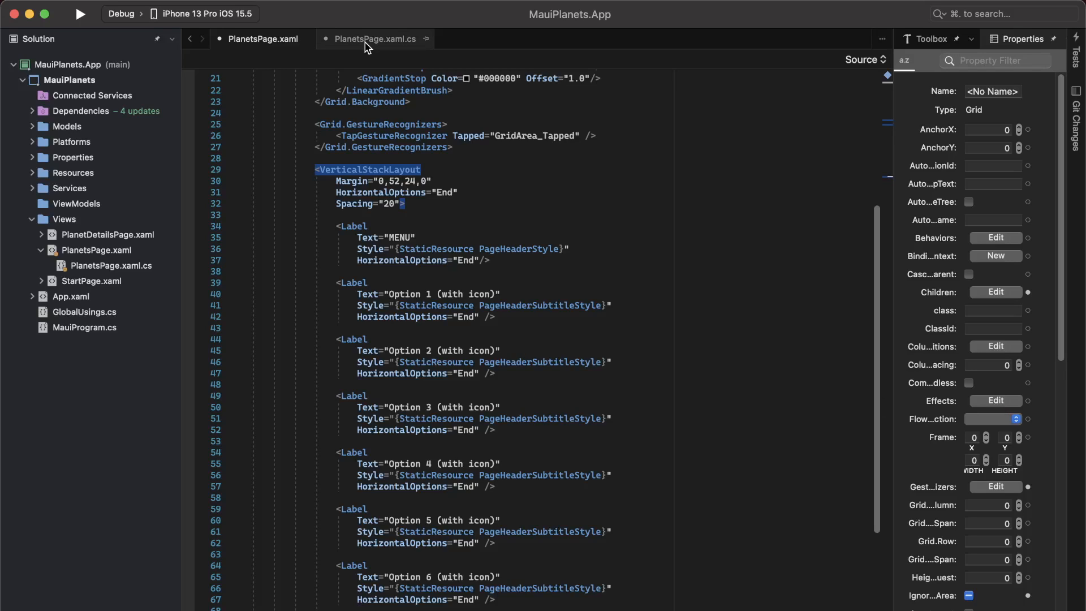
left_click(376, 39)
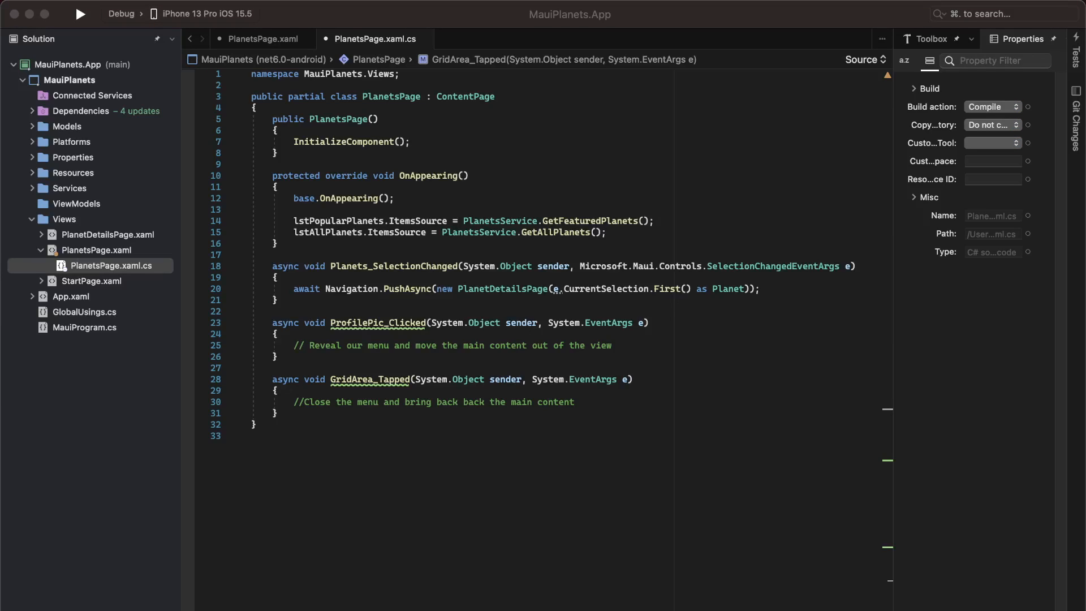
mouse_move(852, 320)
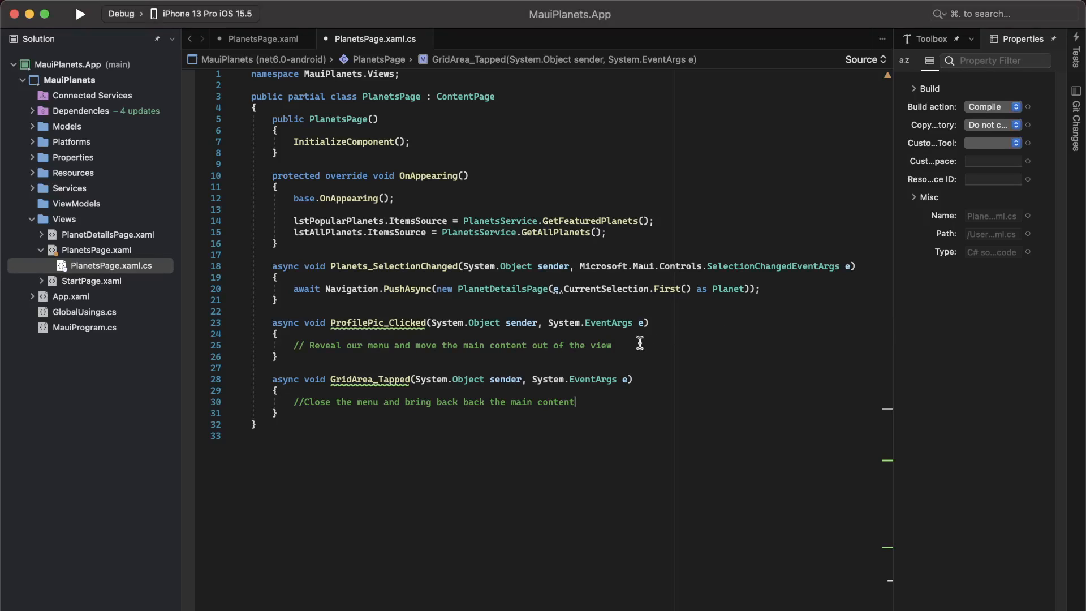
Step: Translate MainContentGrid by -Width*0.5 and Height*0.1 over AnimationDuration inside ProfilePic_Clicked
type("_ = MainContentGrid.TranslateTo(-this.Width * 0.5, this.Height * 0.1, AnimationDuration, Easing.CubicIn);")
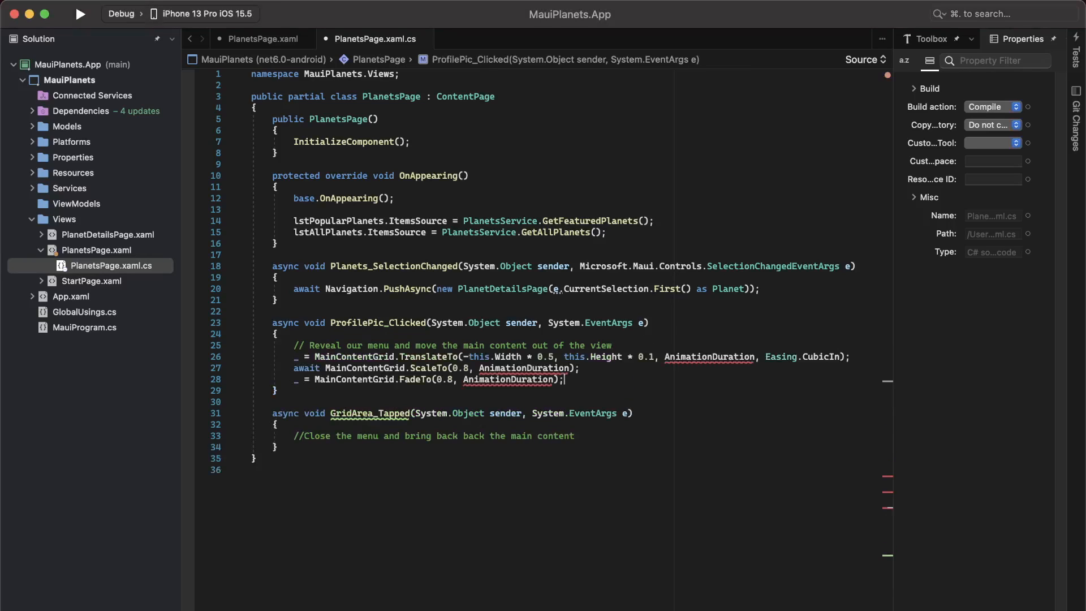
mouse_move(359, 356)
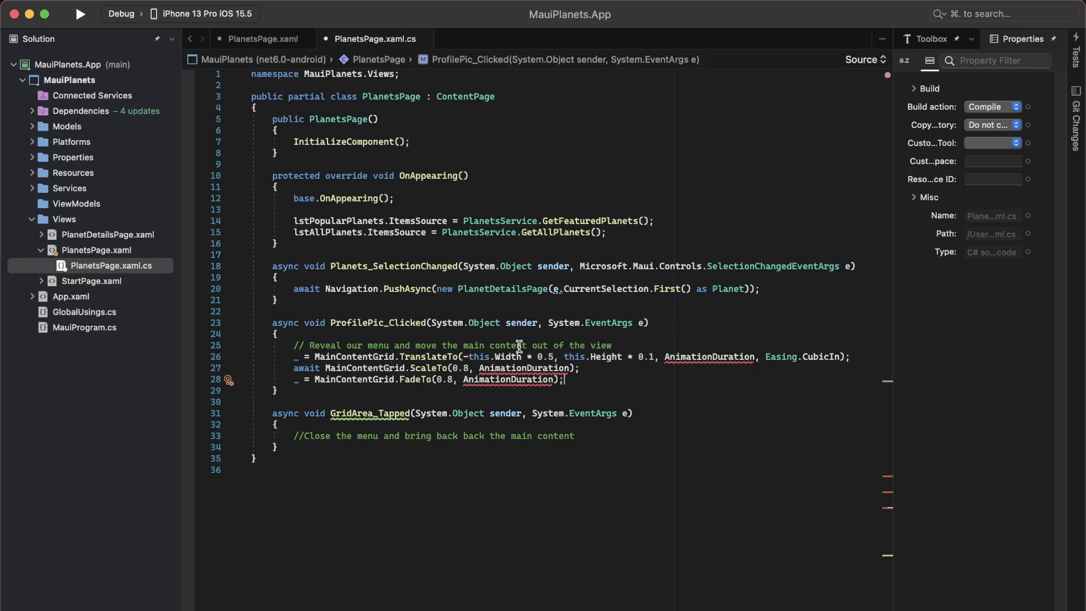
mouse_move(422, 359)
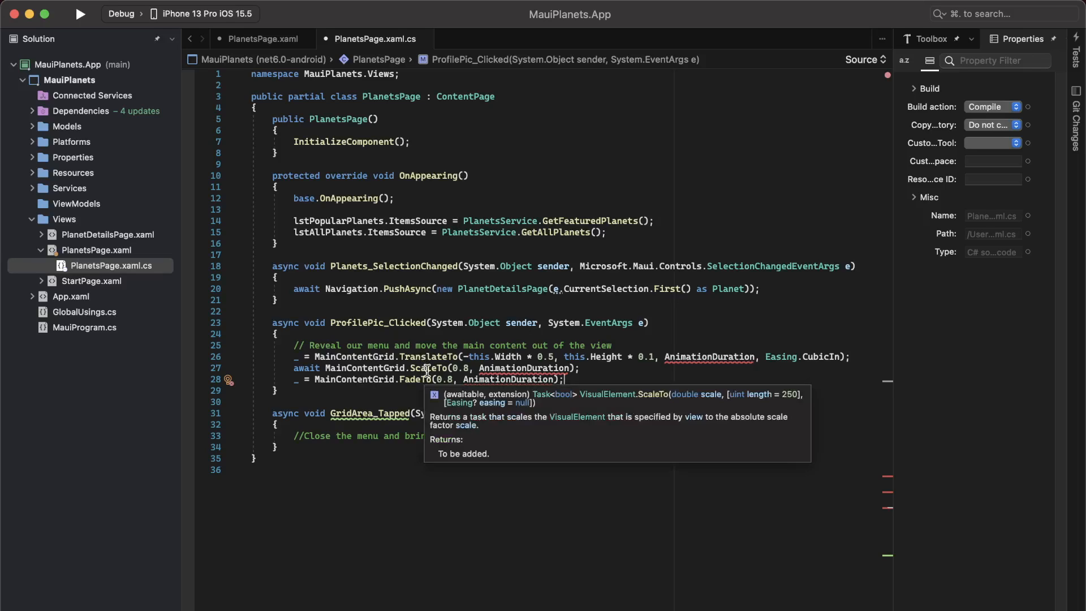
mouse_move(604, 382)
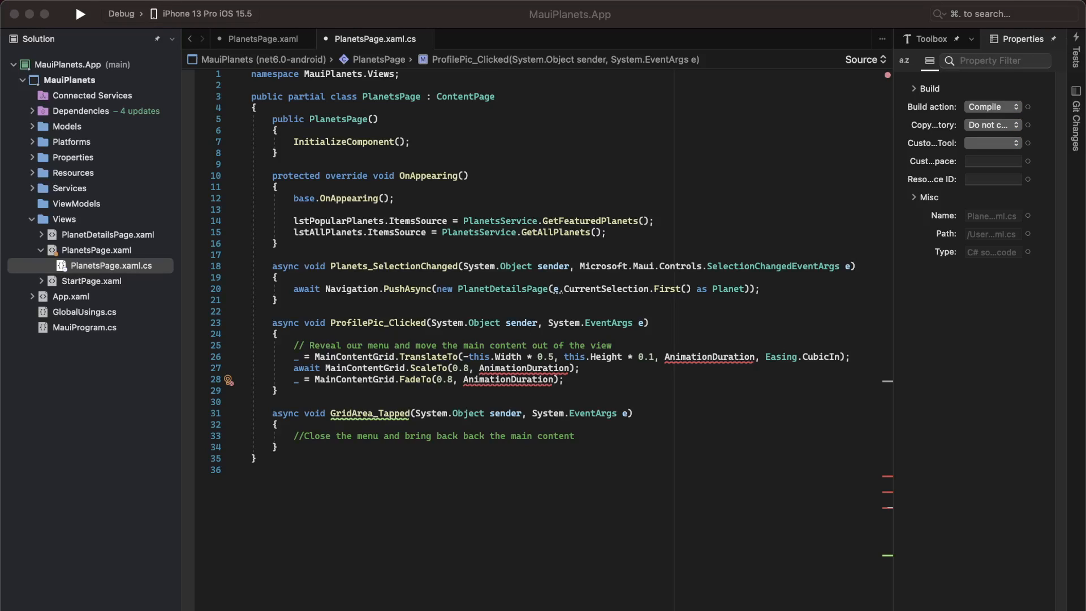
Step: Declare 'private const uint AnimationDuration = 800u;' below the class's opening brace
double_click(710, 356)
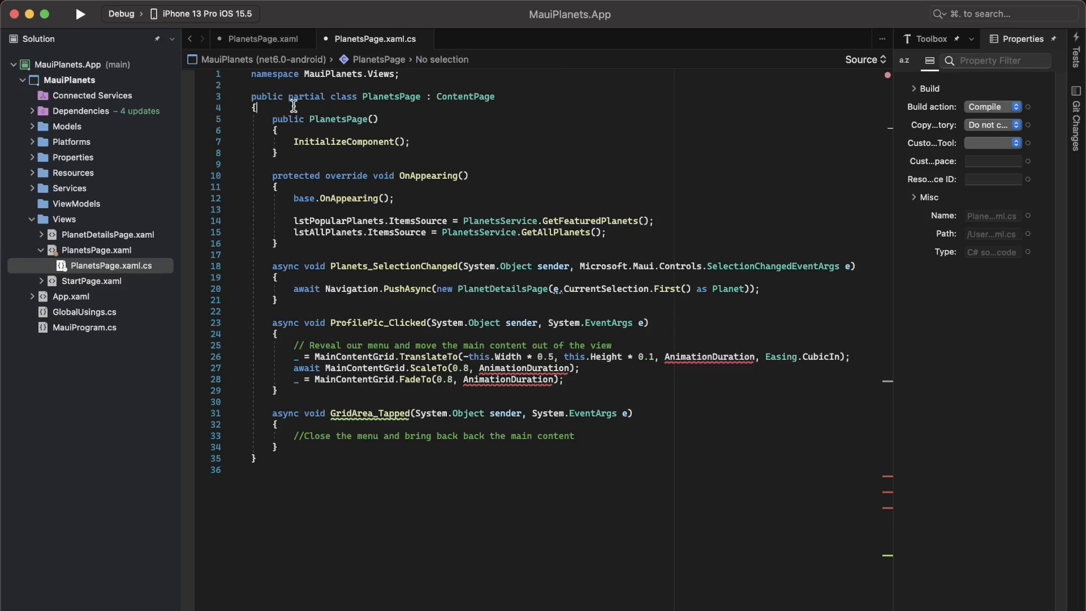
type("pri")
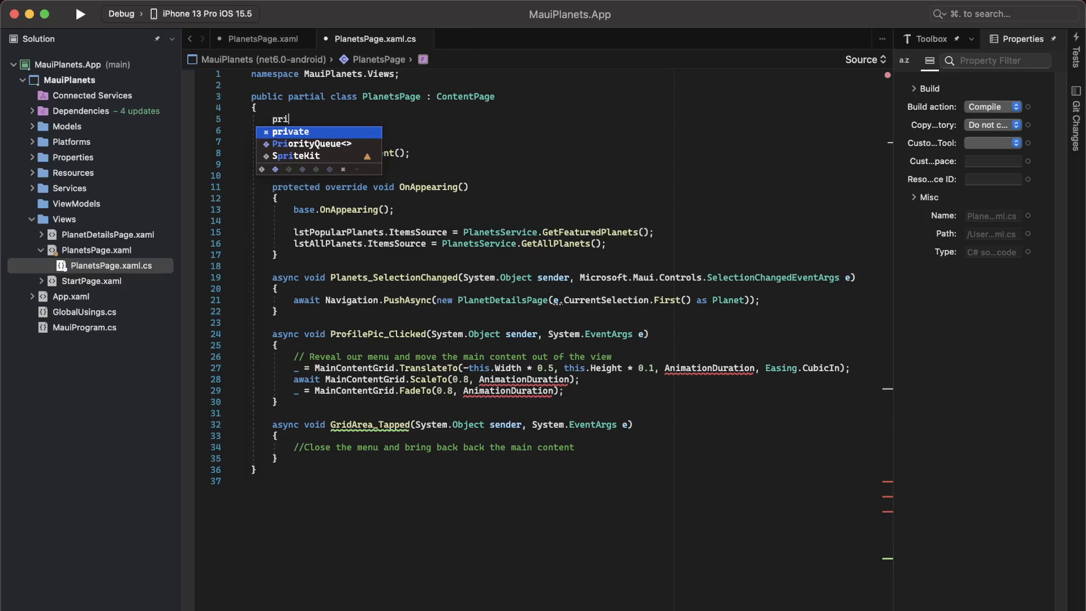
type("vate co")
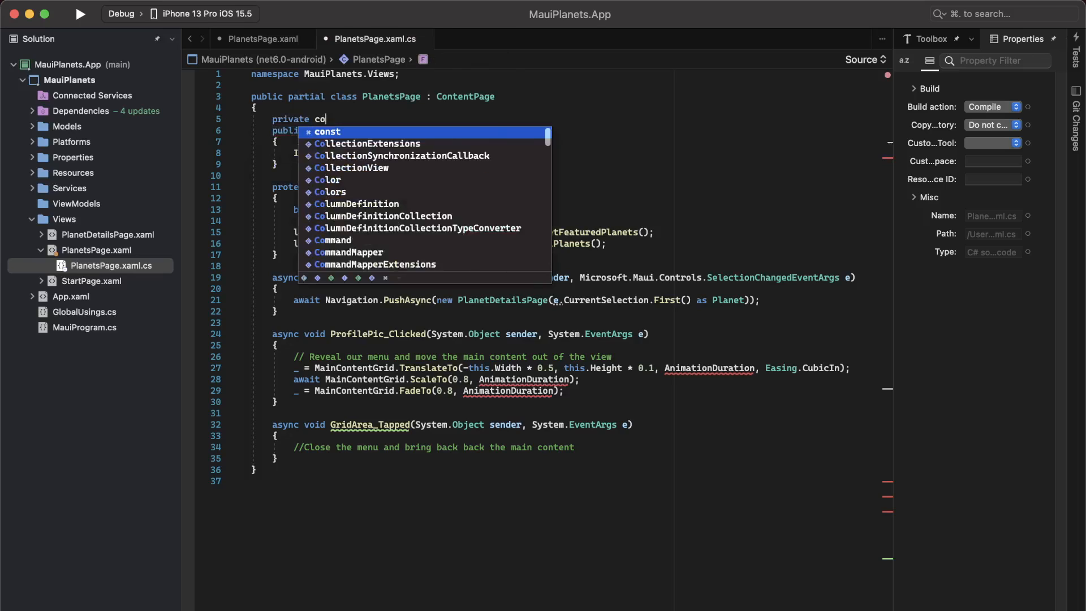
type("nst uint")
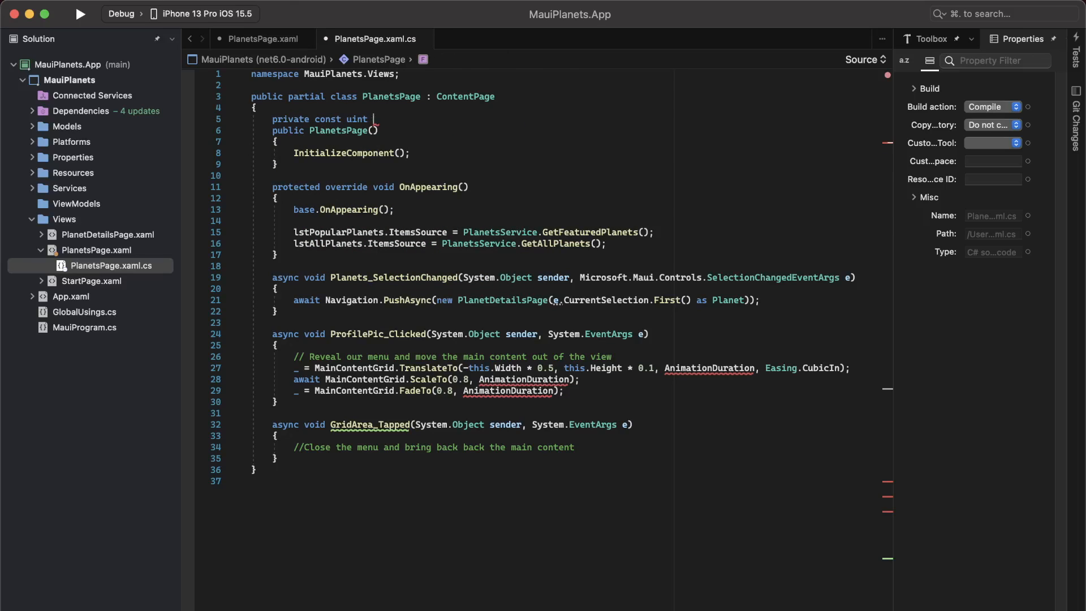
type("AnimationDuration")
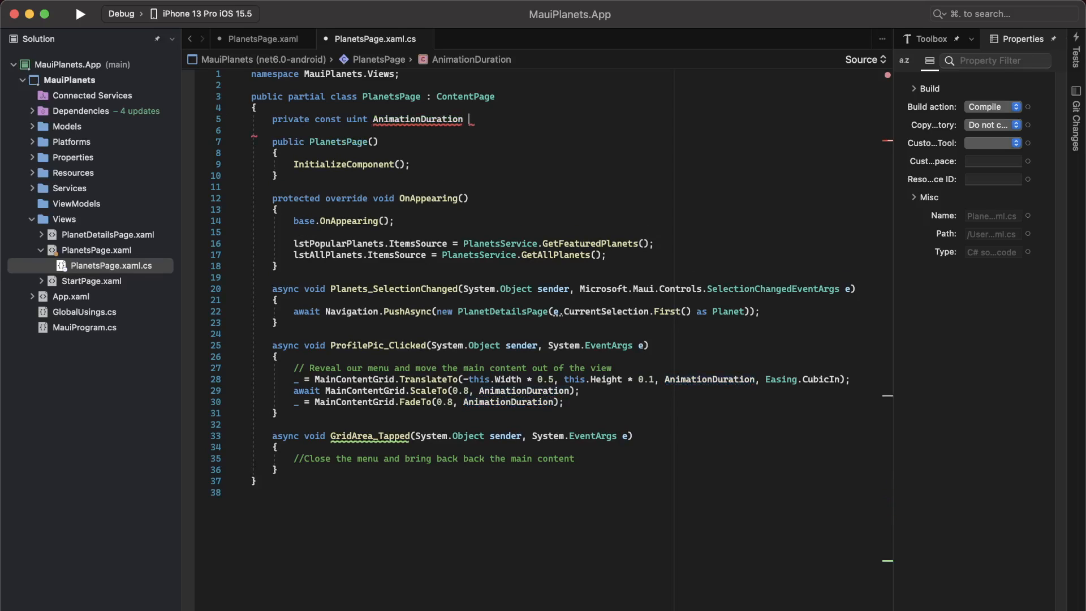
type("= 800")
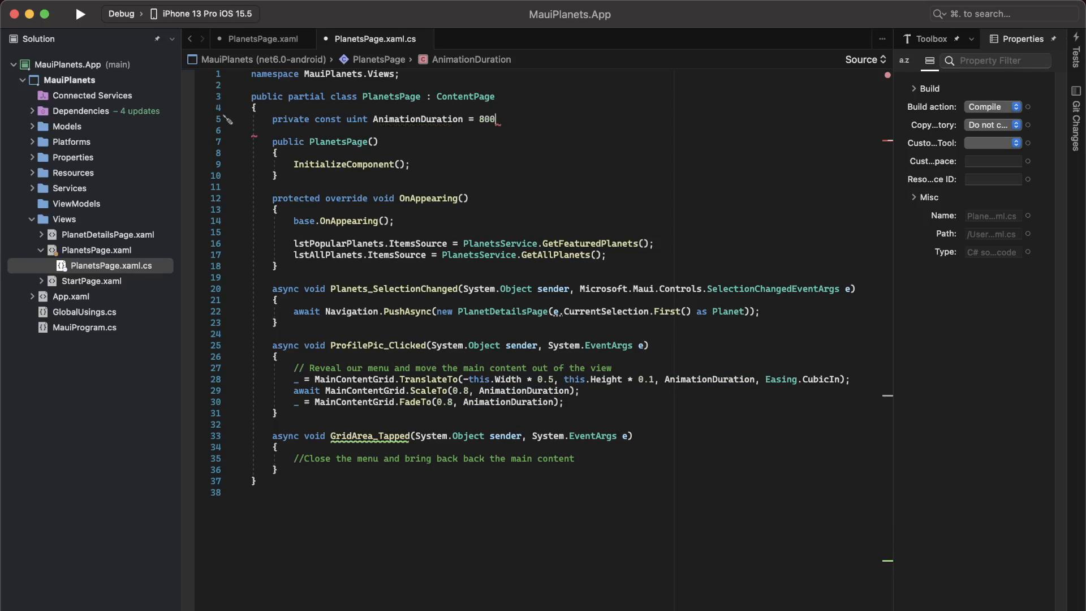
type("u;")
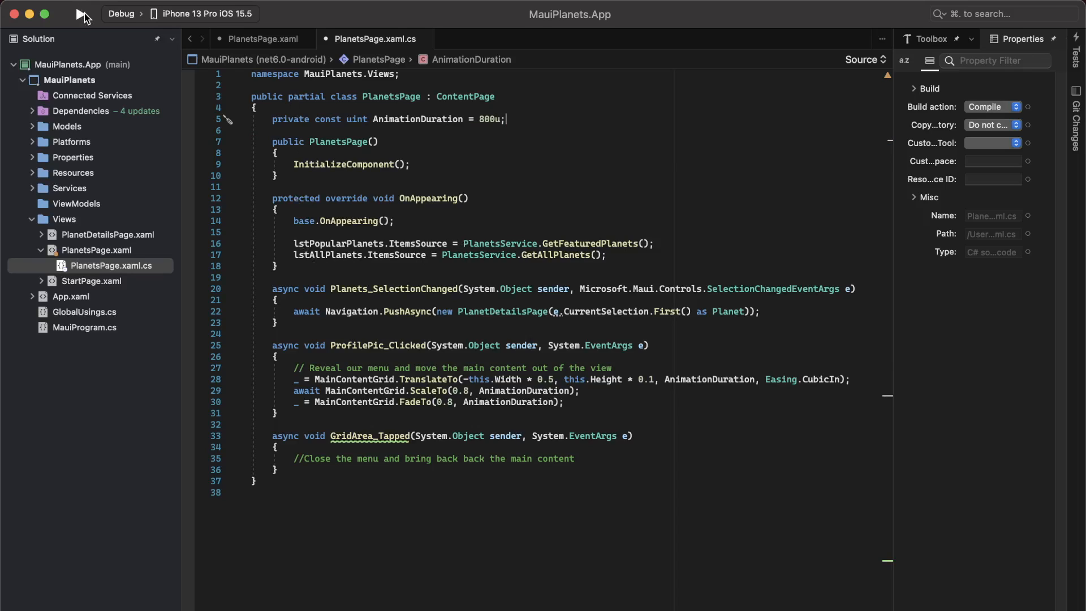
Step: Run the rebuilt app in the simulator and move past the welcome screen to the planets page
left_click(78, 15)
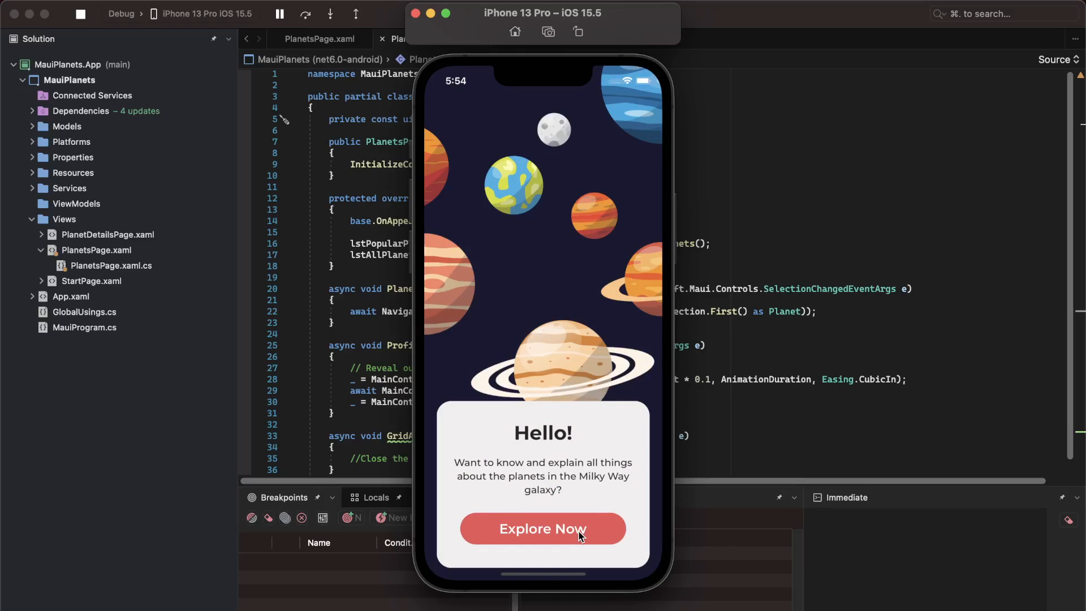
left_click(543, 528)
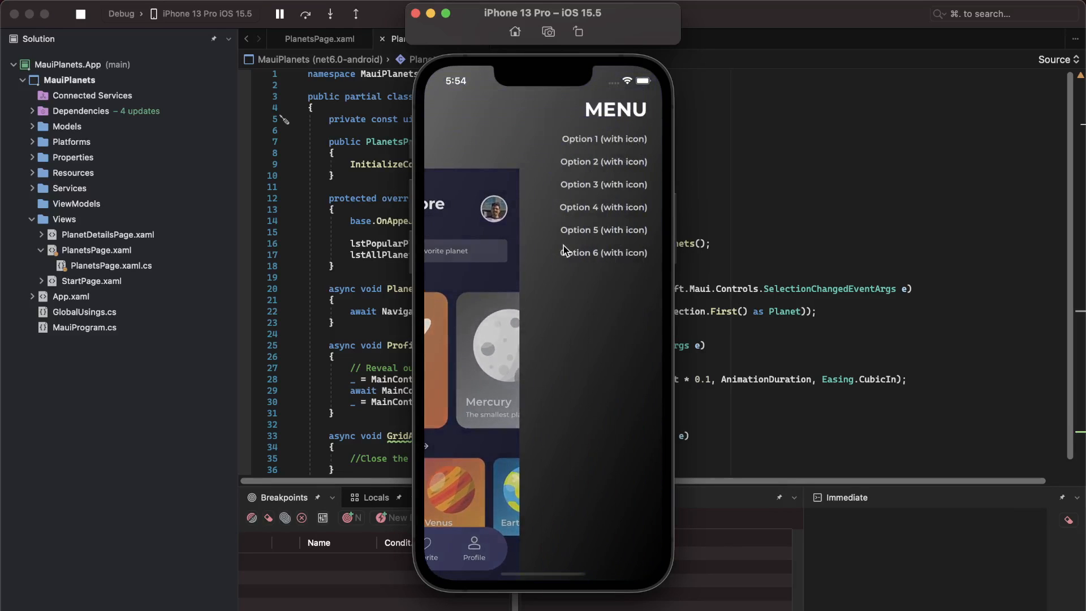
mouse_move(498, 183)
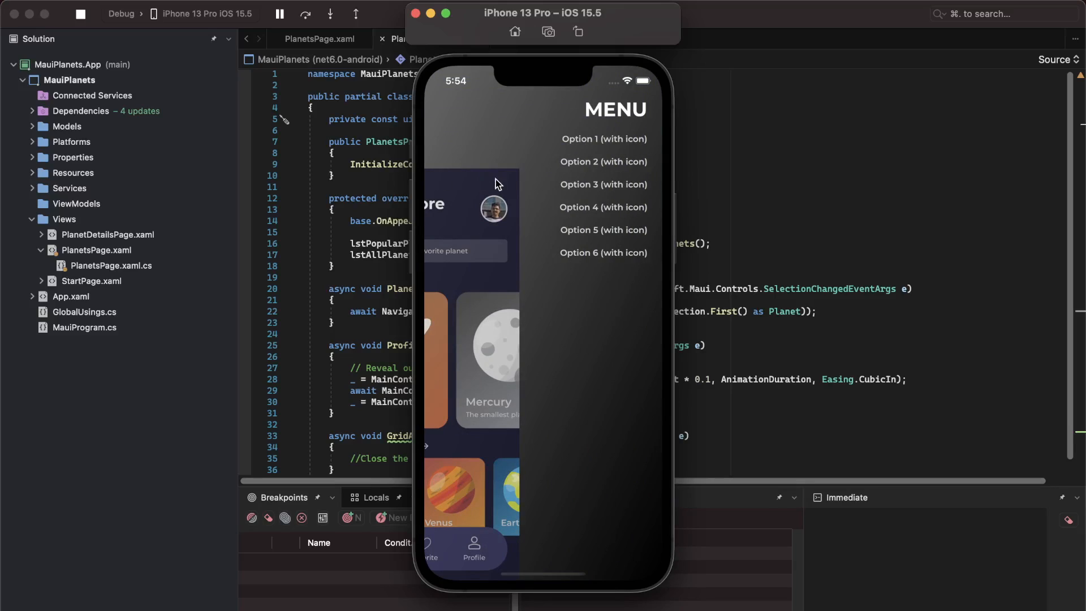
mouse_move(461, 286)
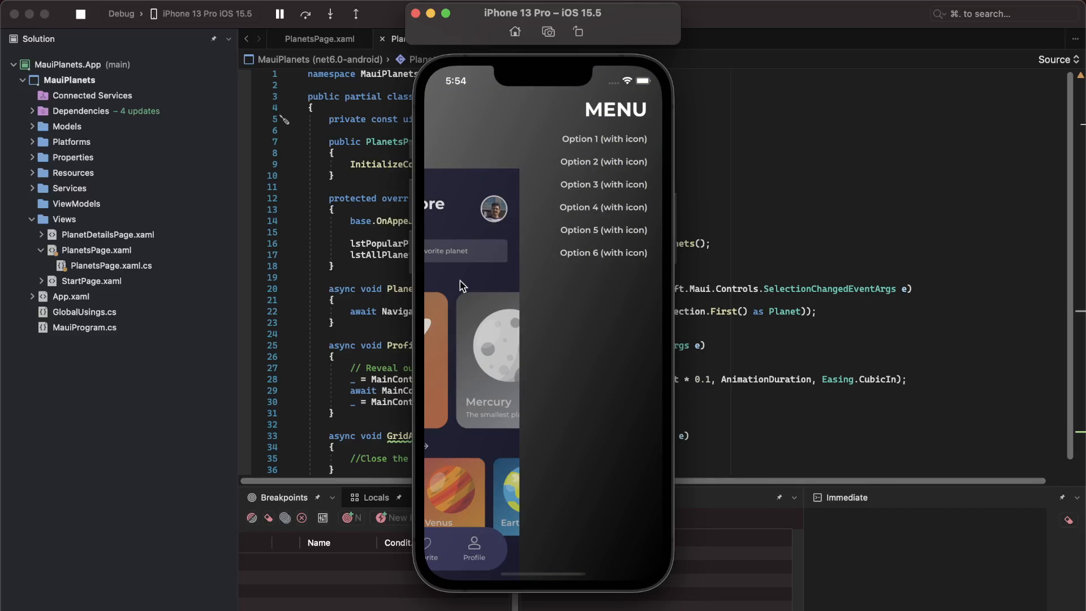
mouse_move(477, 274)
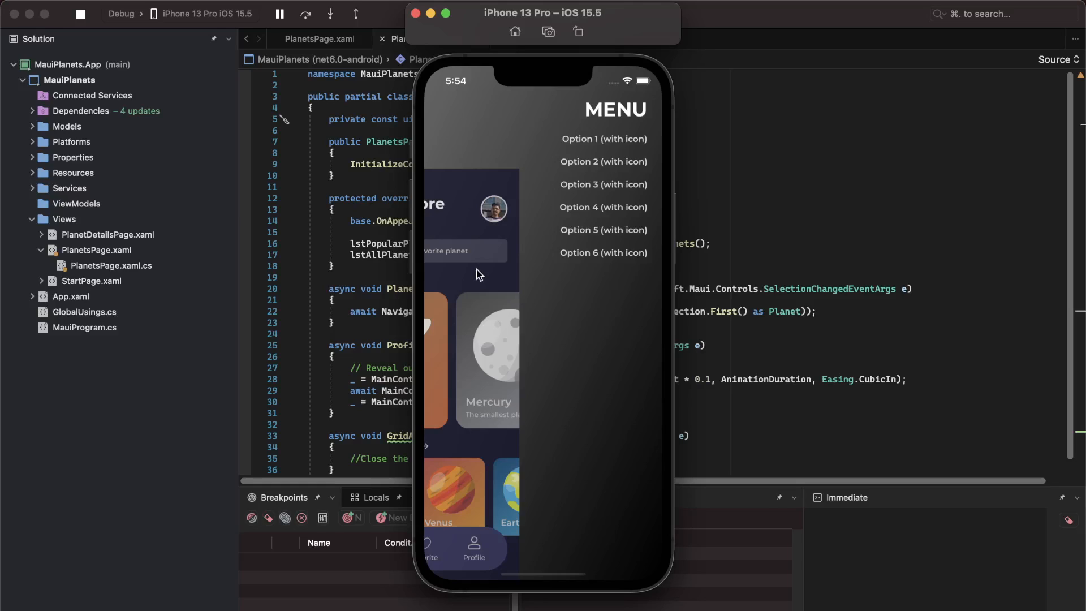
mouse_move(561, 135)
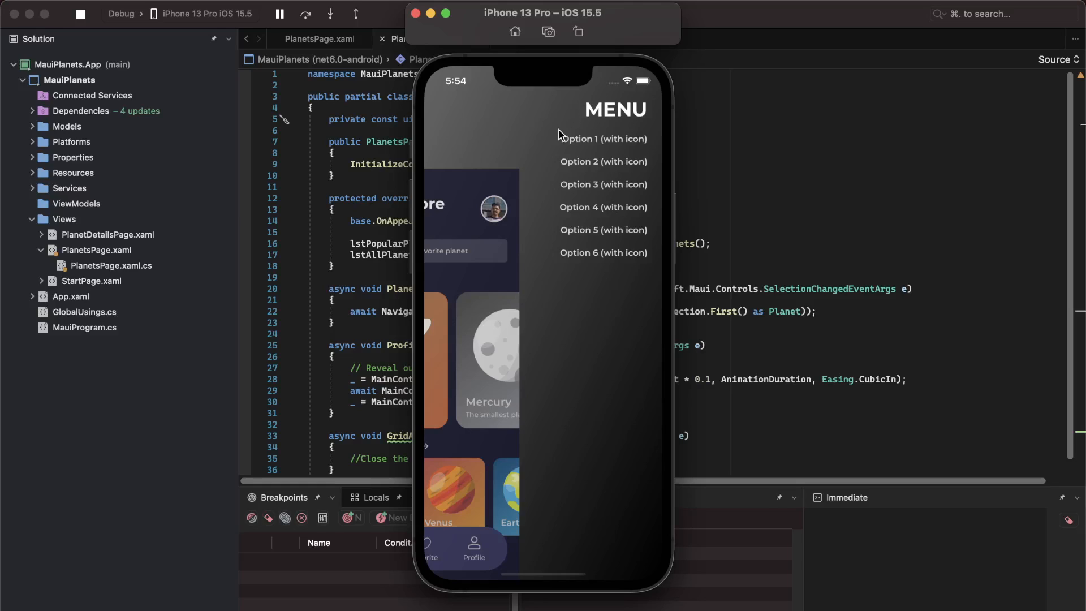
mouse_move(631, 162)
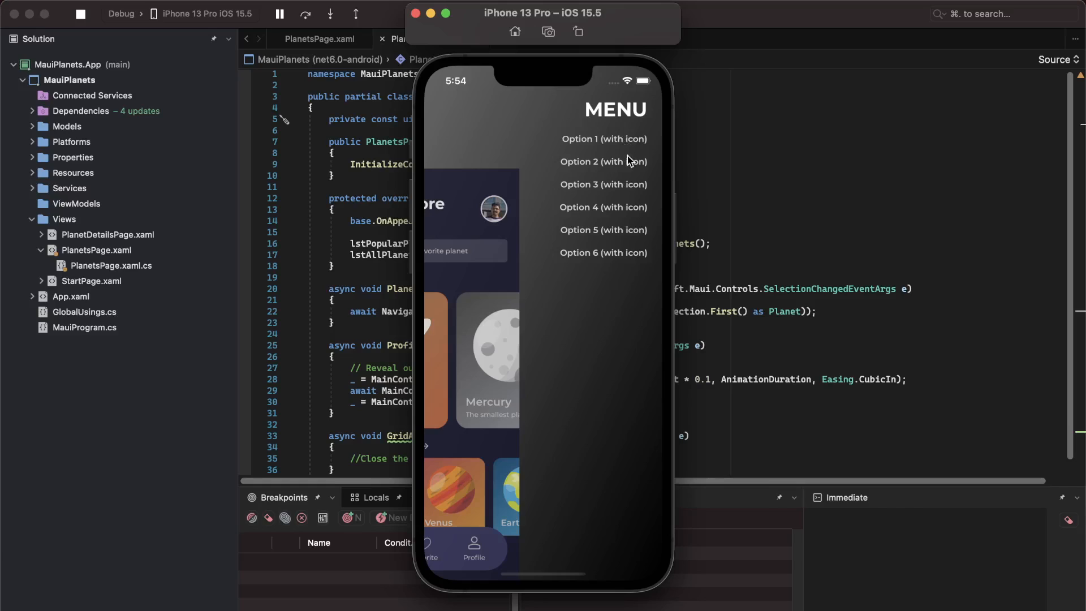
mouse_move(584, 269)
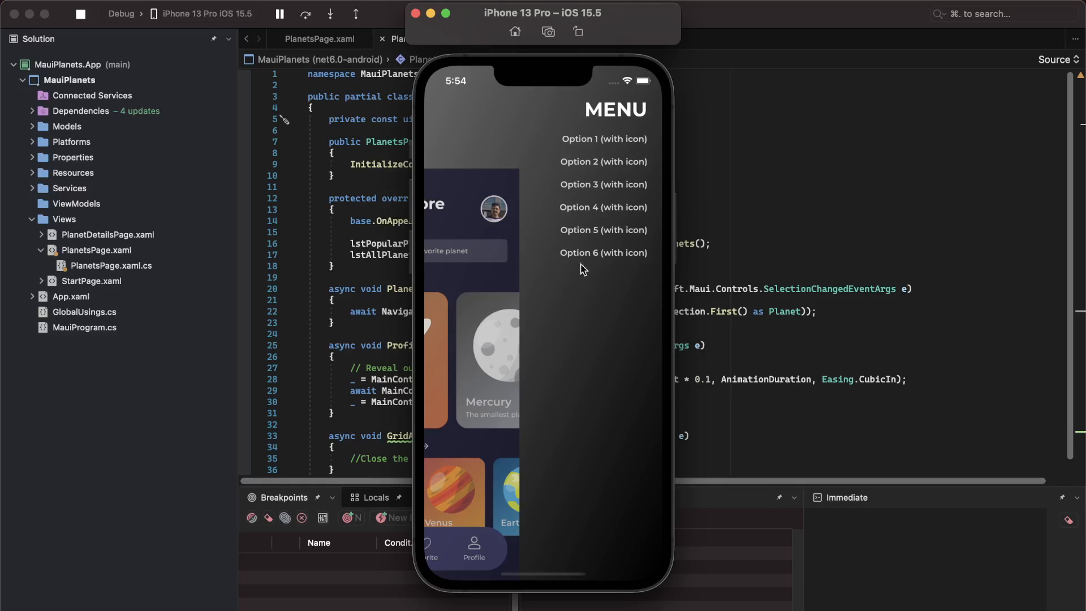
mouse_move(518, 138)
type("await MainContentGrid.TranslateTo(0, 0, AnimationDuration, Easing.CubicIn);")
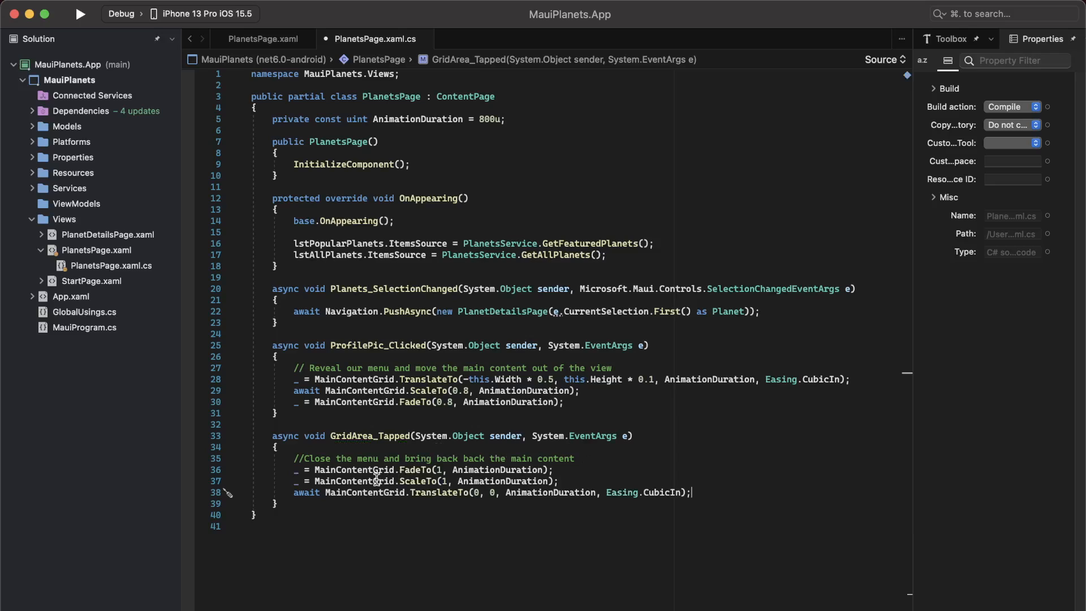
mouse_move(365, 484)
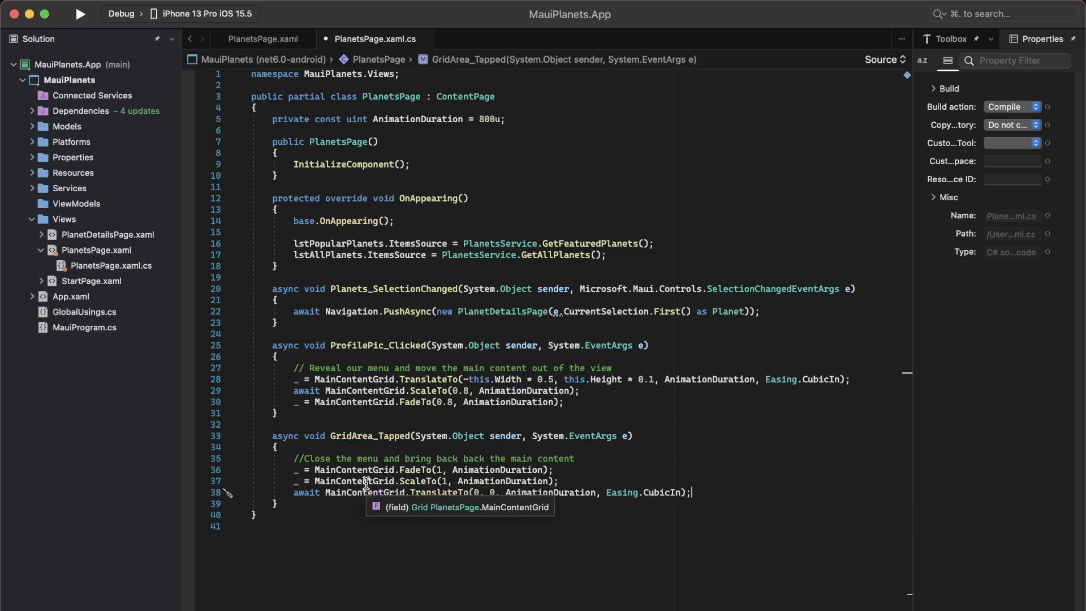
mouse_move(378, 469)
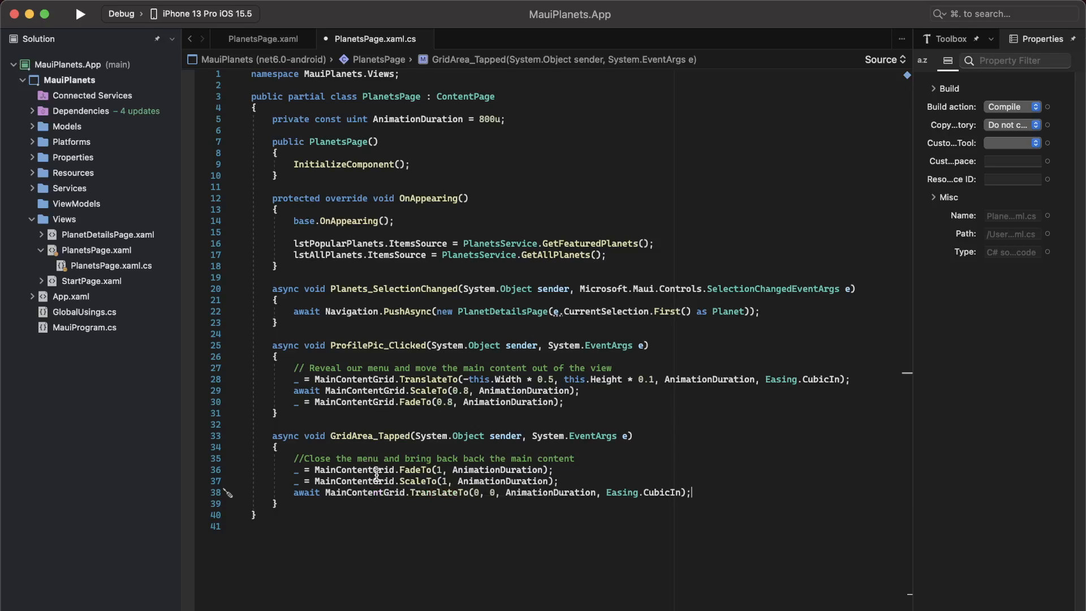
mouse_move(377, 470)
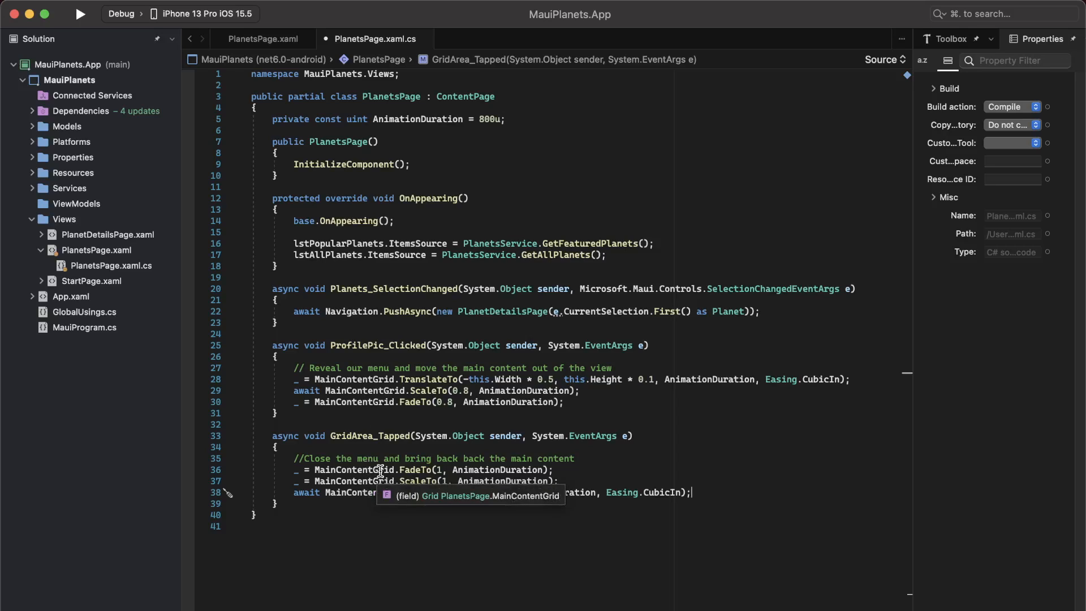
mouse_move(494, 458)
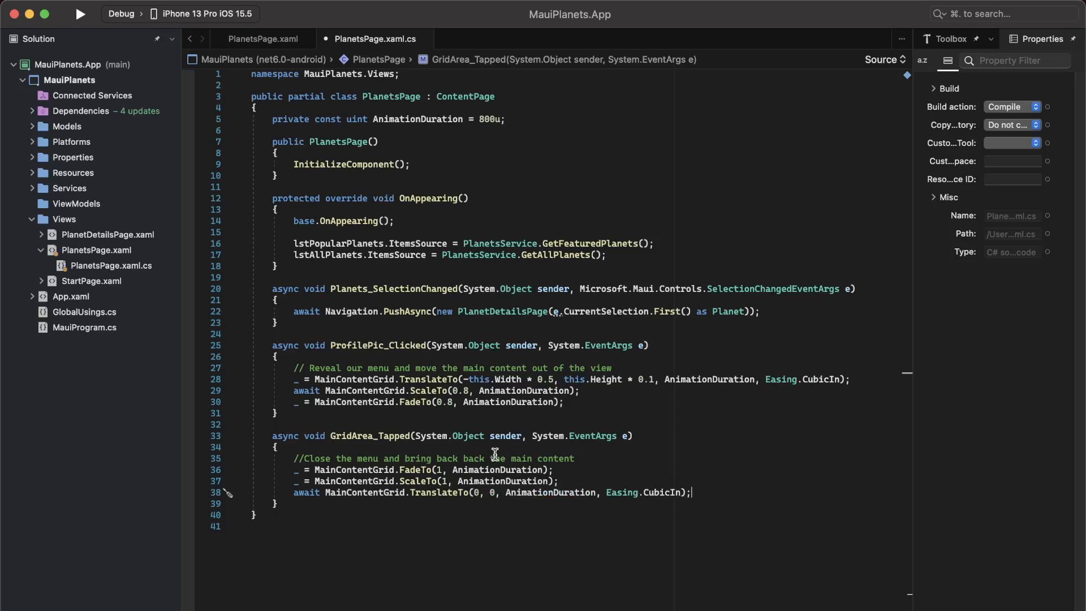
mouse_move(460, 480)
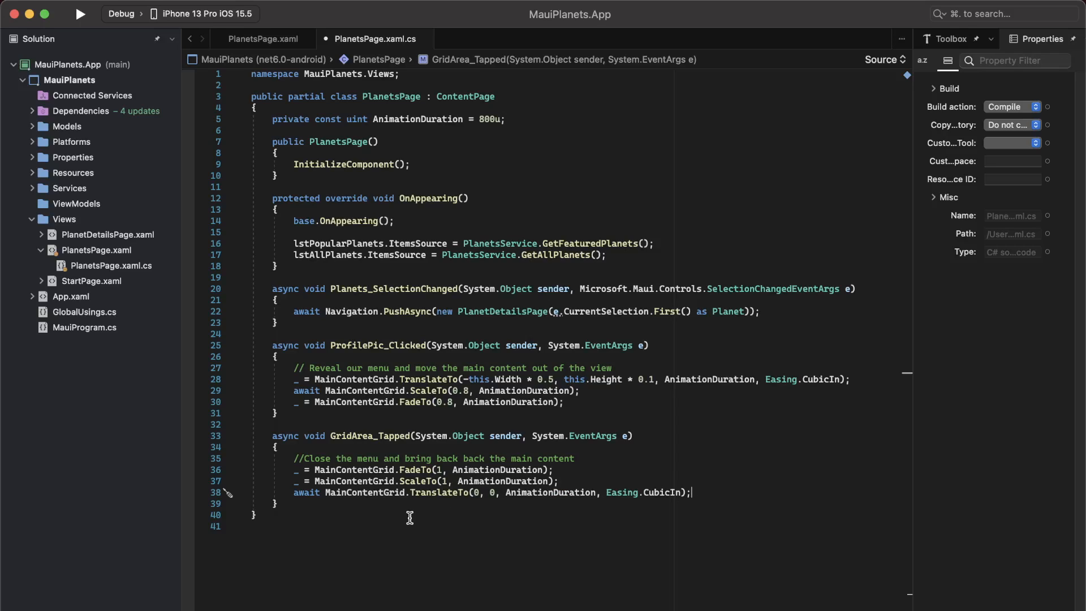
mouse_move(409, 518)
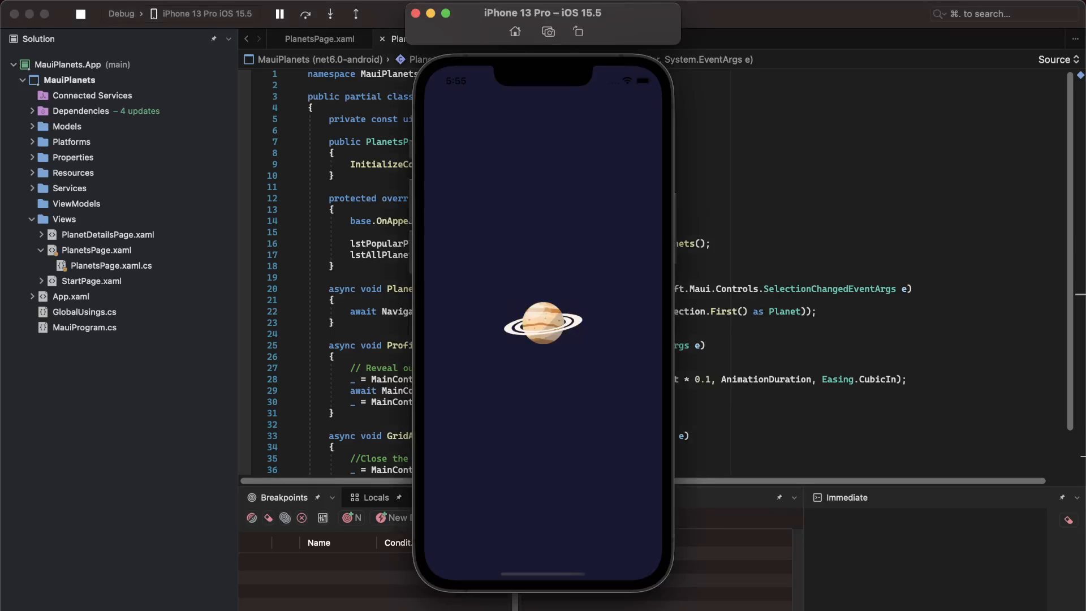
mouse_move(896, 387)
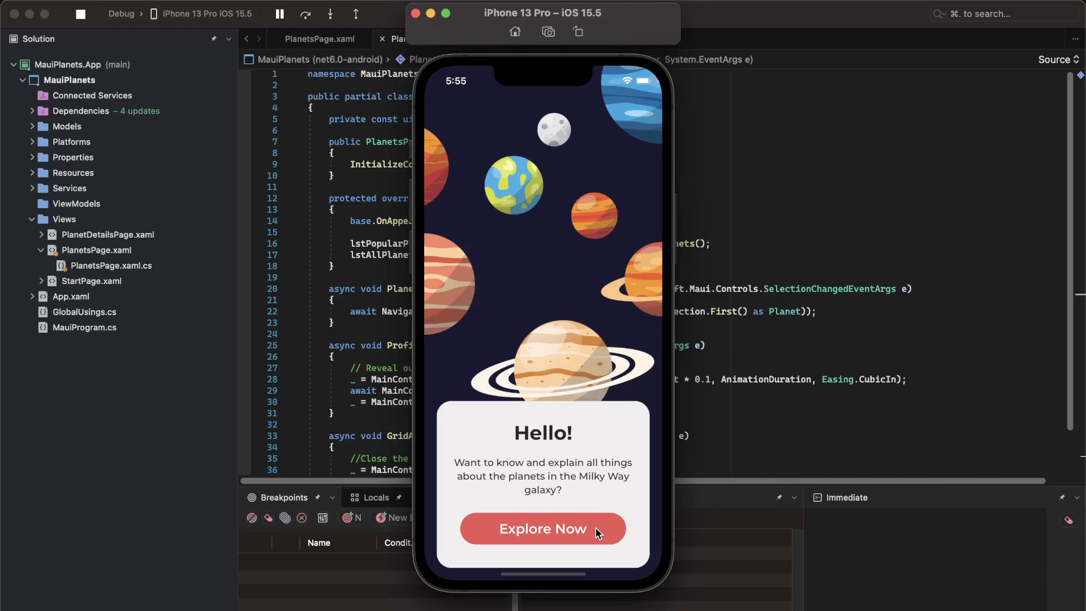
Step: Enter the Let's Explore page from the welcome screen and tap the profile picture to slide out the menu
left_click(543, 528)
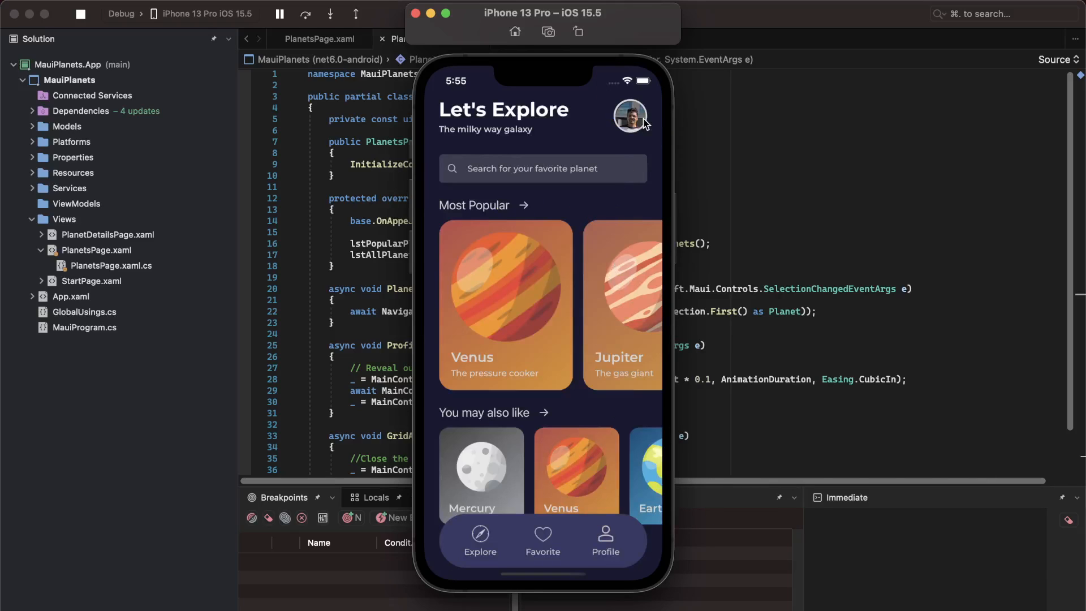
left_click(629, 116)
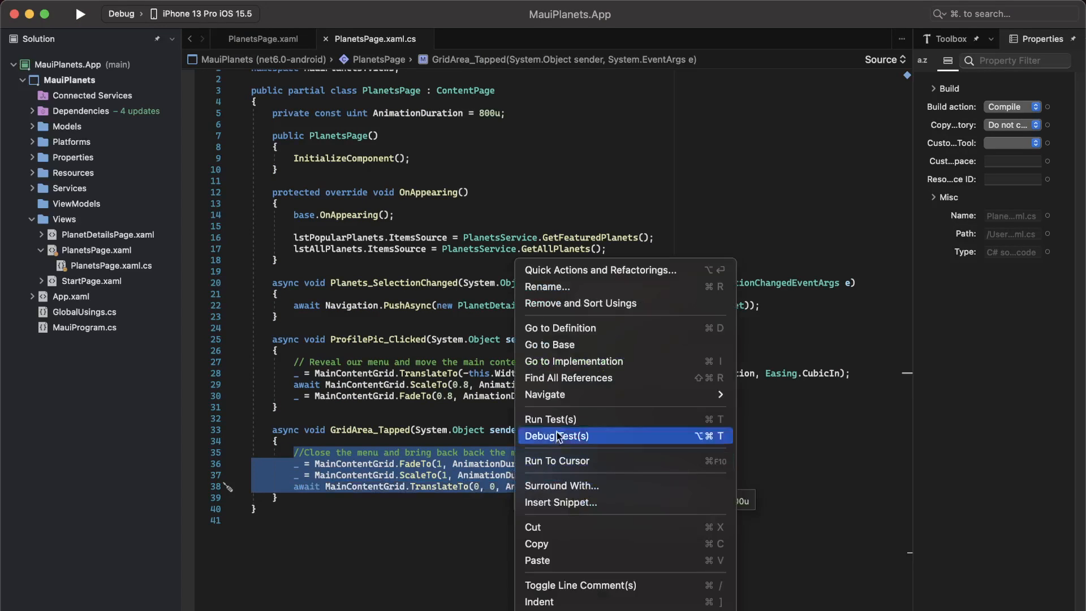
mouse_move(611, 279)
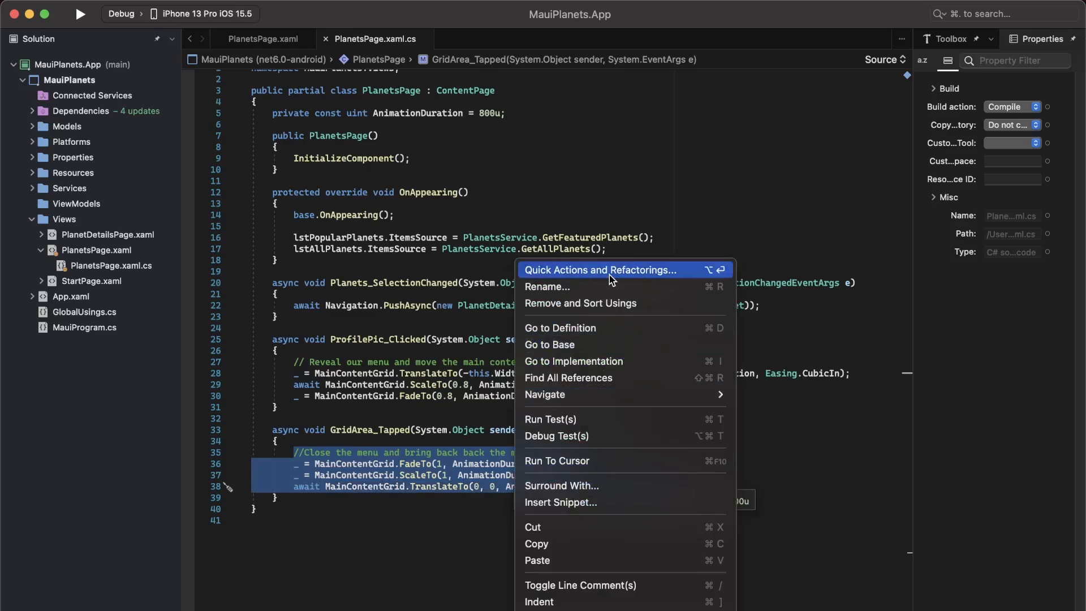
Step: Extract the selected close-menu lines into a new method via Quick Actions and name it CloseMenu
left_click(600, 269)
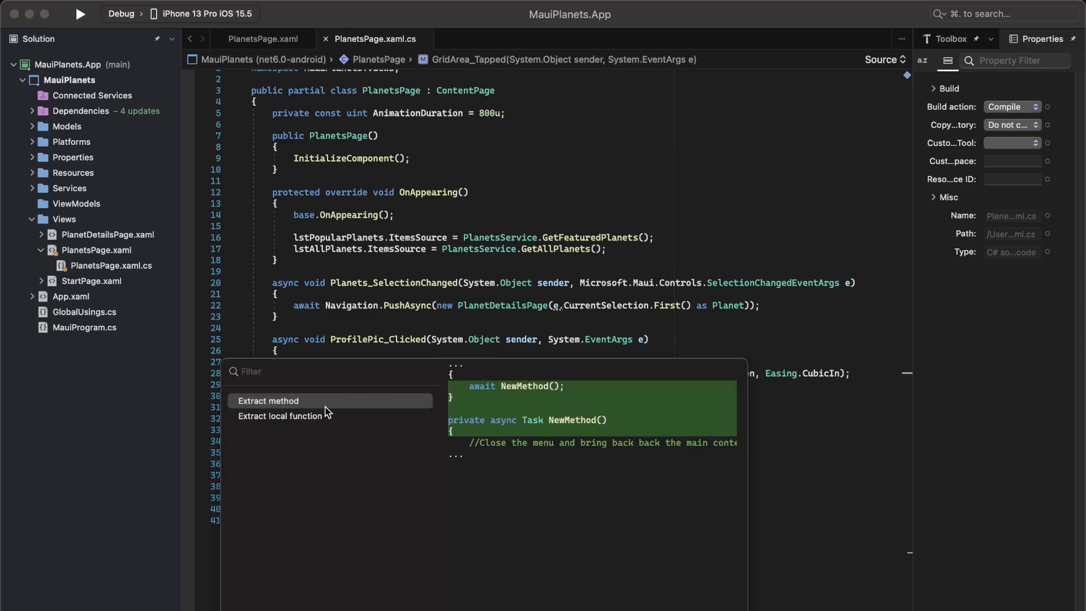
left_click(268, 400)
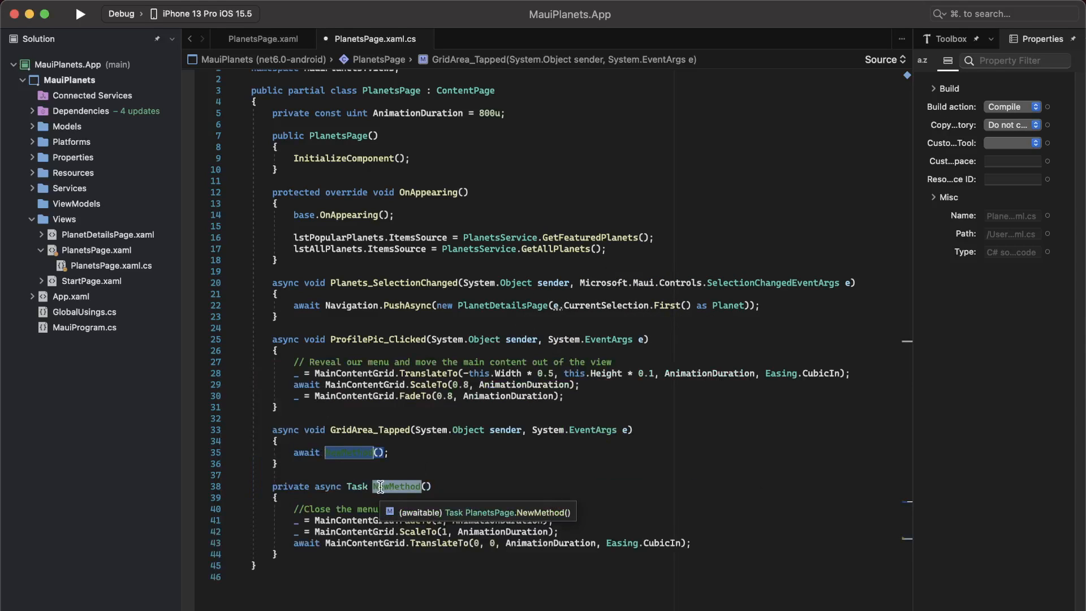
type("CloseMenu")
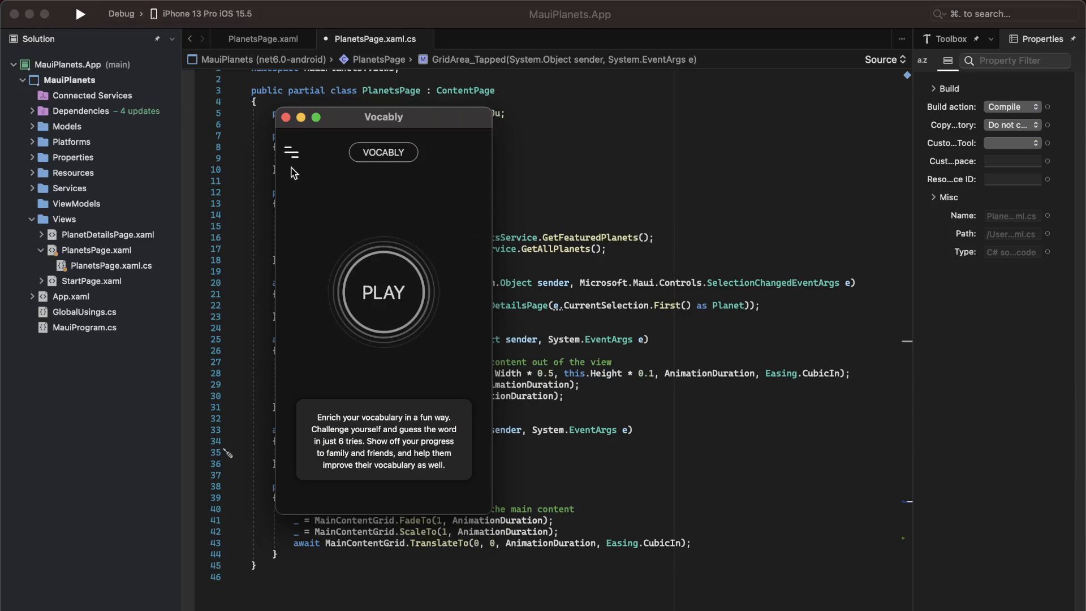
left_click(289, 152)
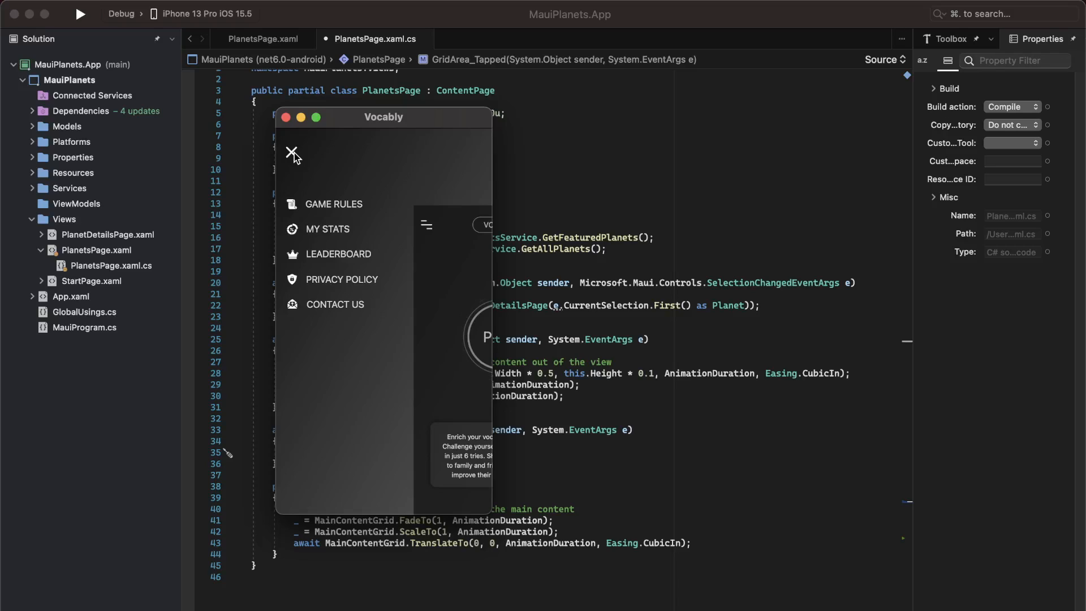
left_click(293, 154)
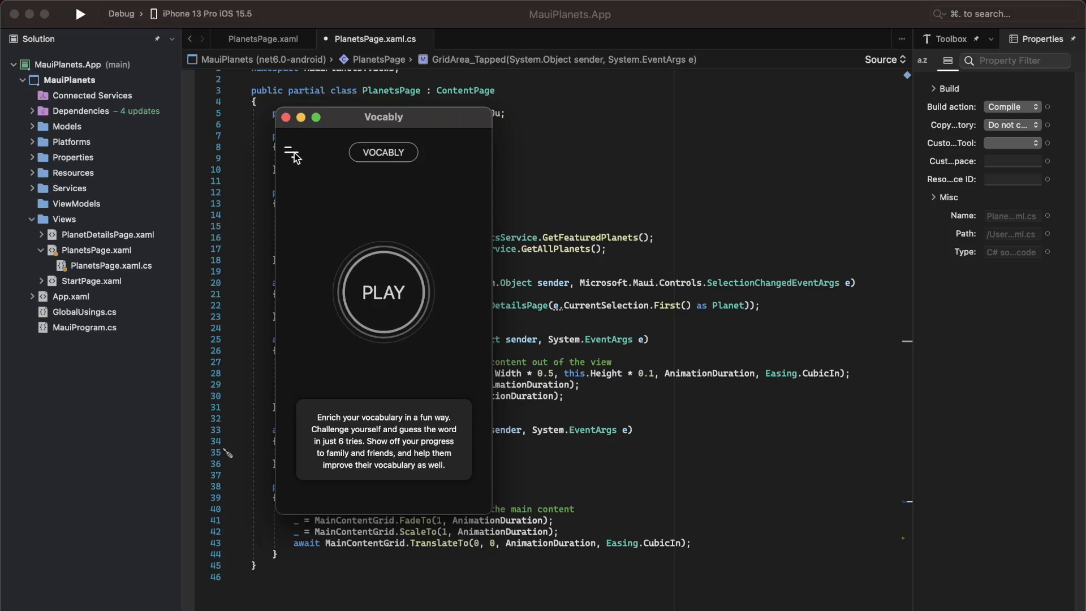
left_click(291, 151)
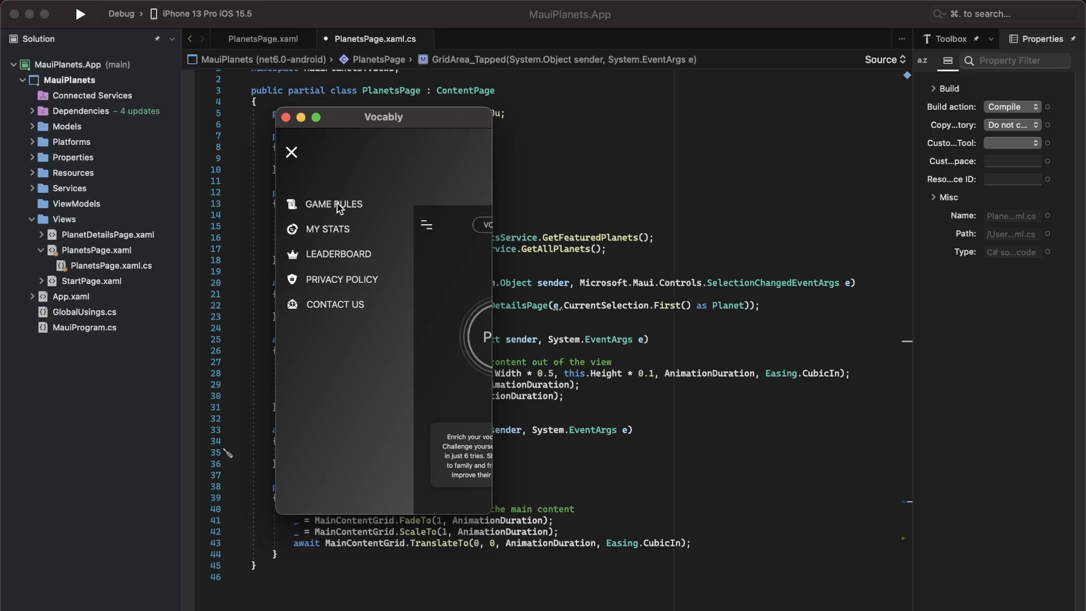
left_click(332, 203)
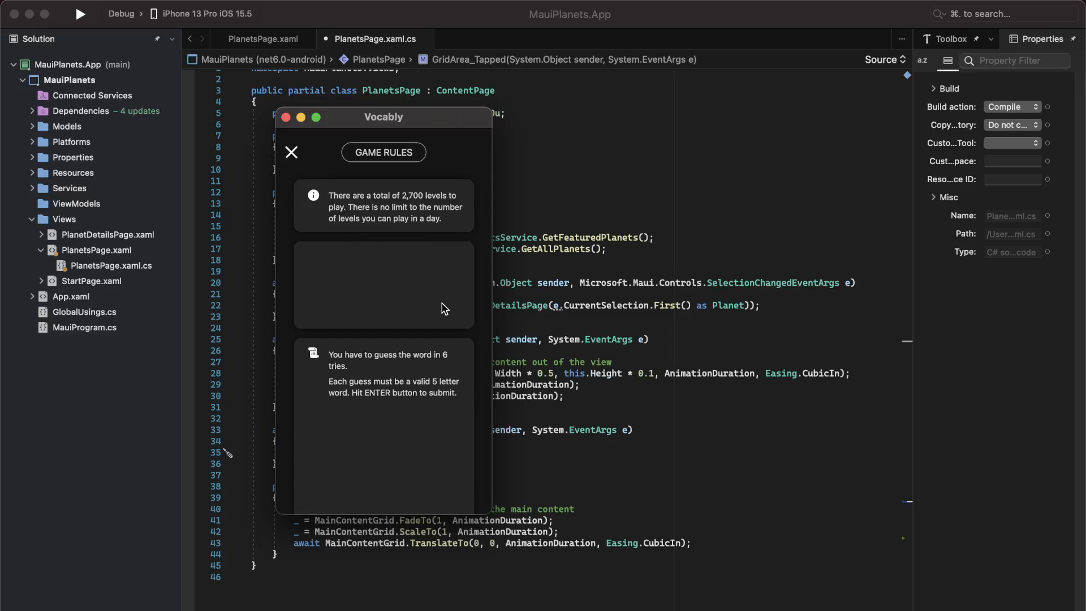
mouse_move(293, 154)
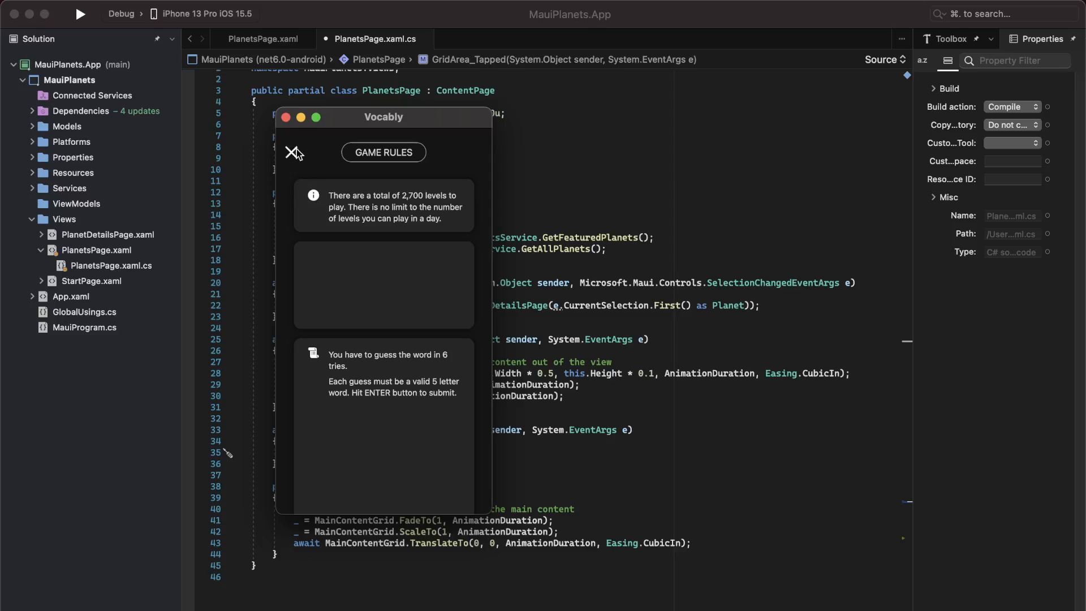
left_click(293, 152)
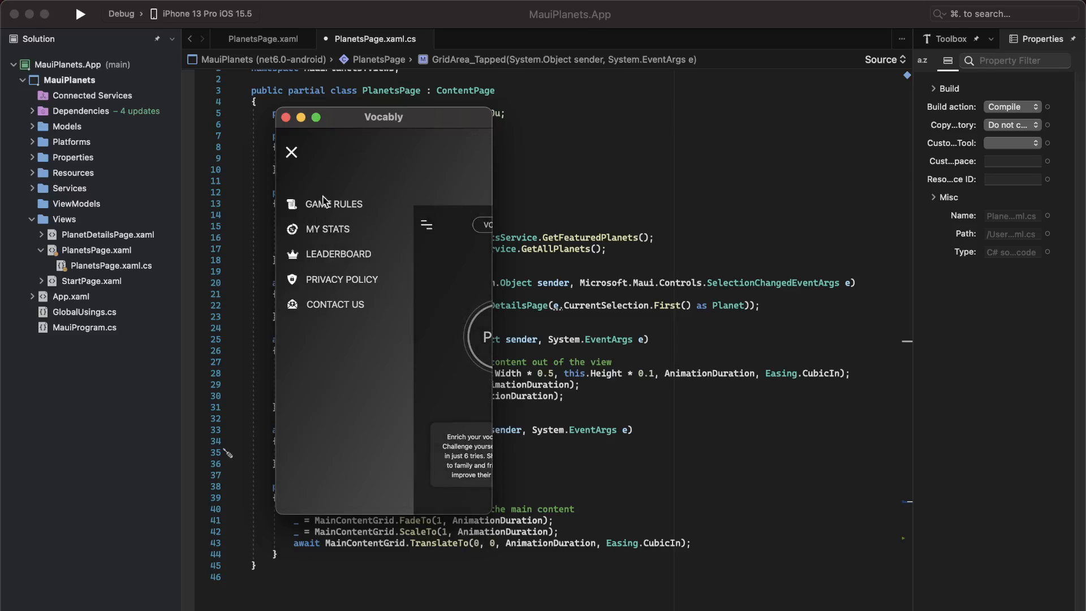
mouse_move(353, 211)
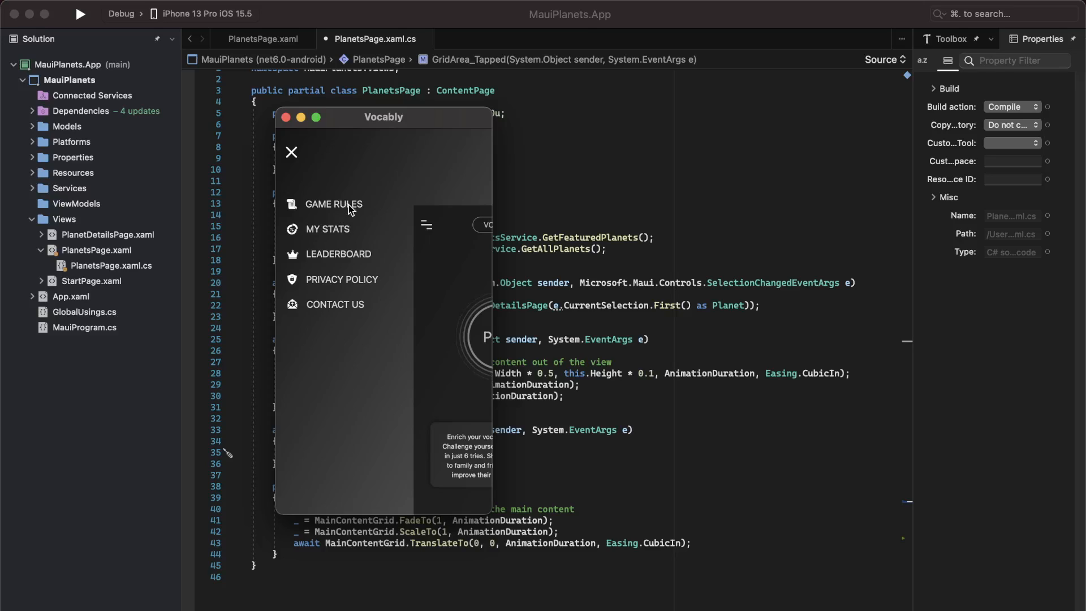
mouse_move(340, 260)
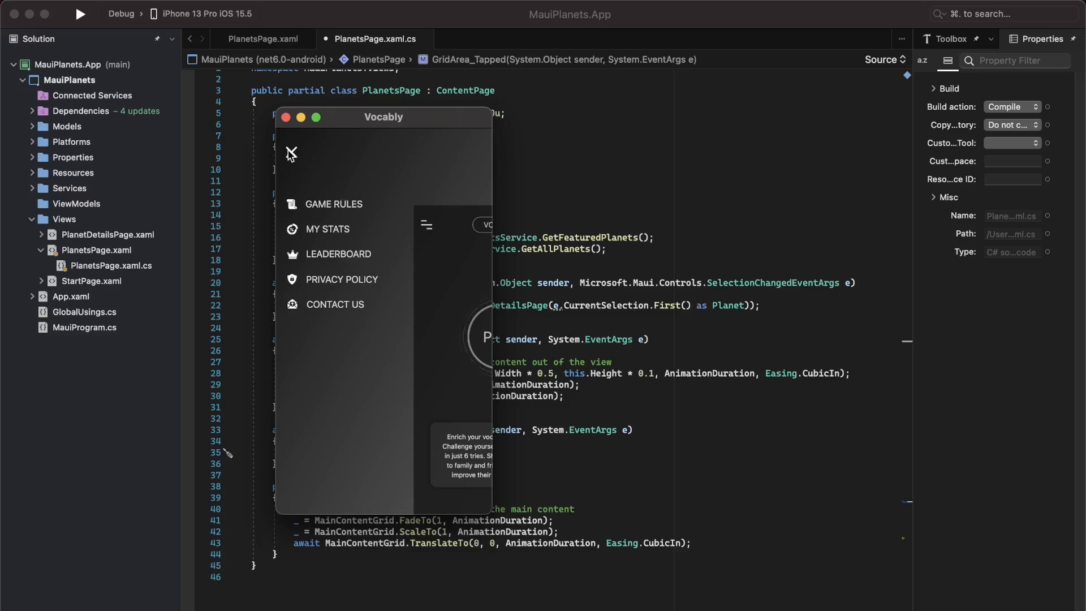
left_click(291, 154)
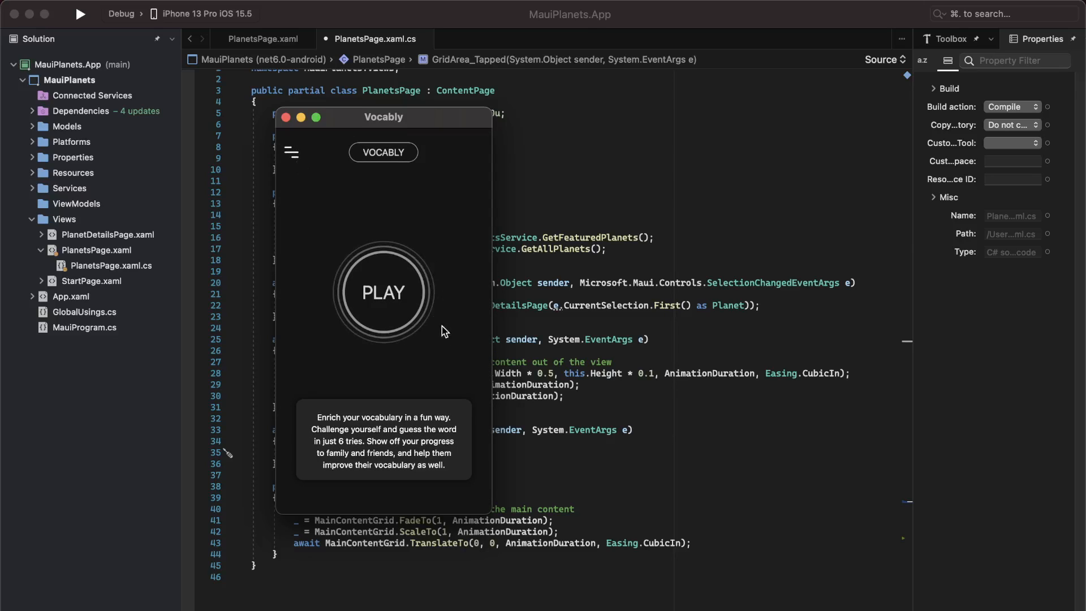